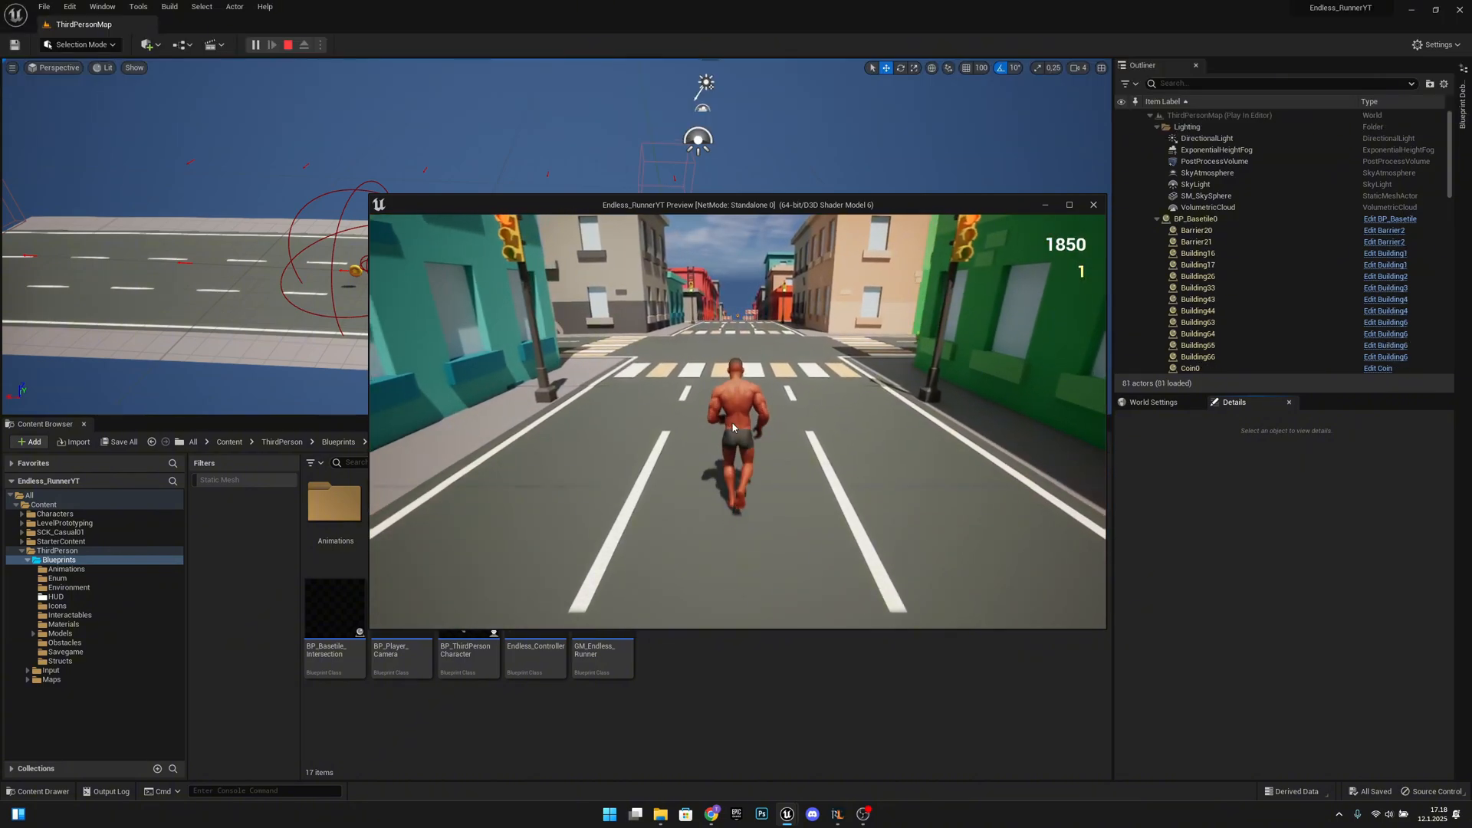
- Restart the game preview and test the Character screen twice, then end the session
{"action": "left_click", "coordinate": [275, 43]}
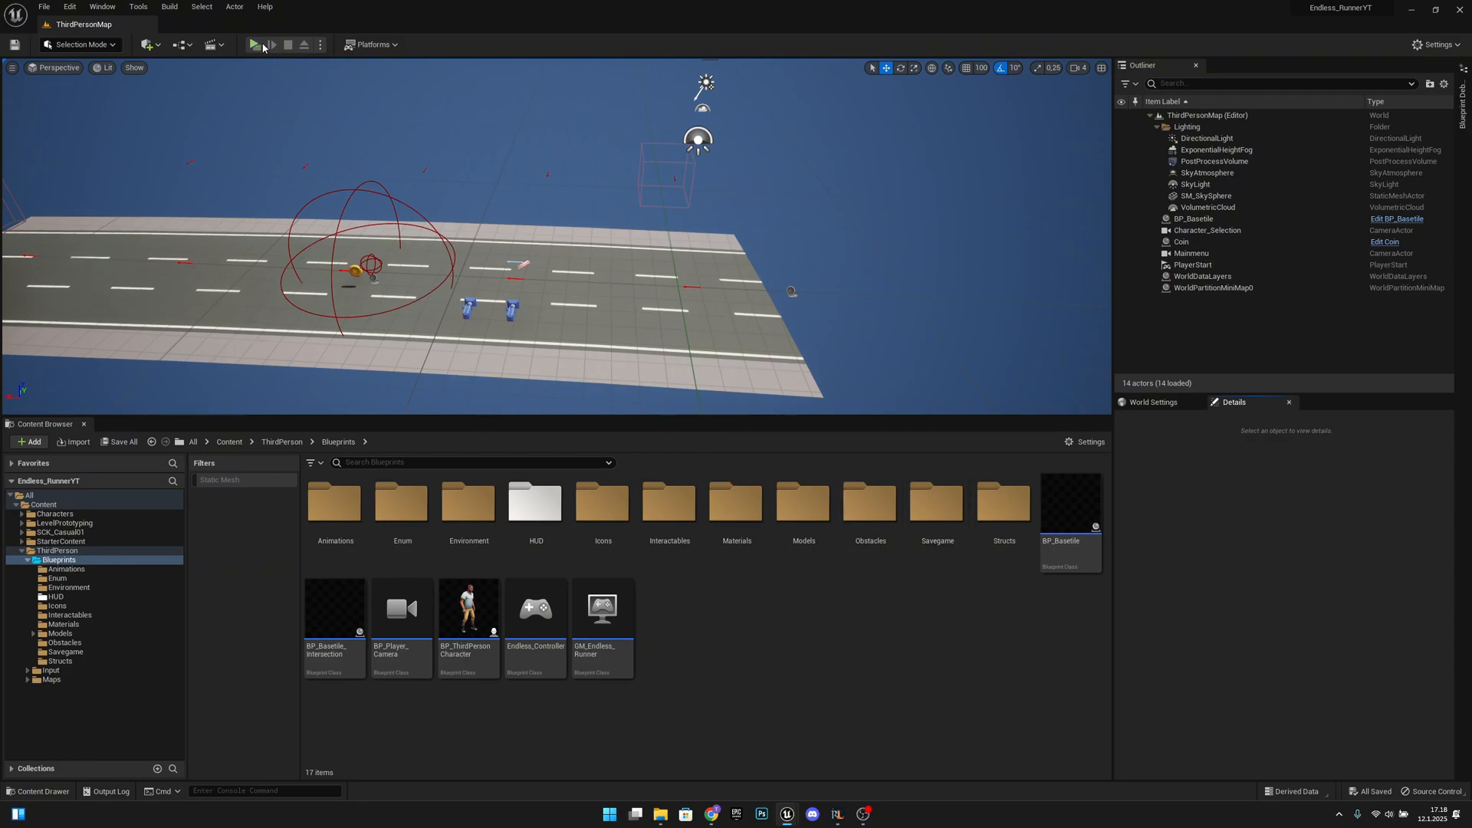
{"action": "left_click", "coordinate": [252, 43]}
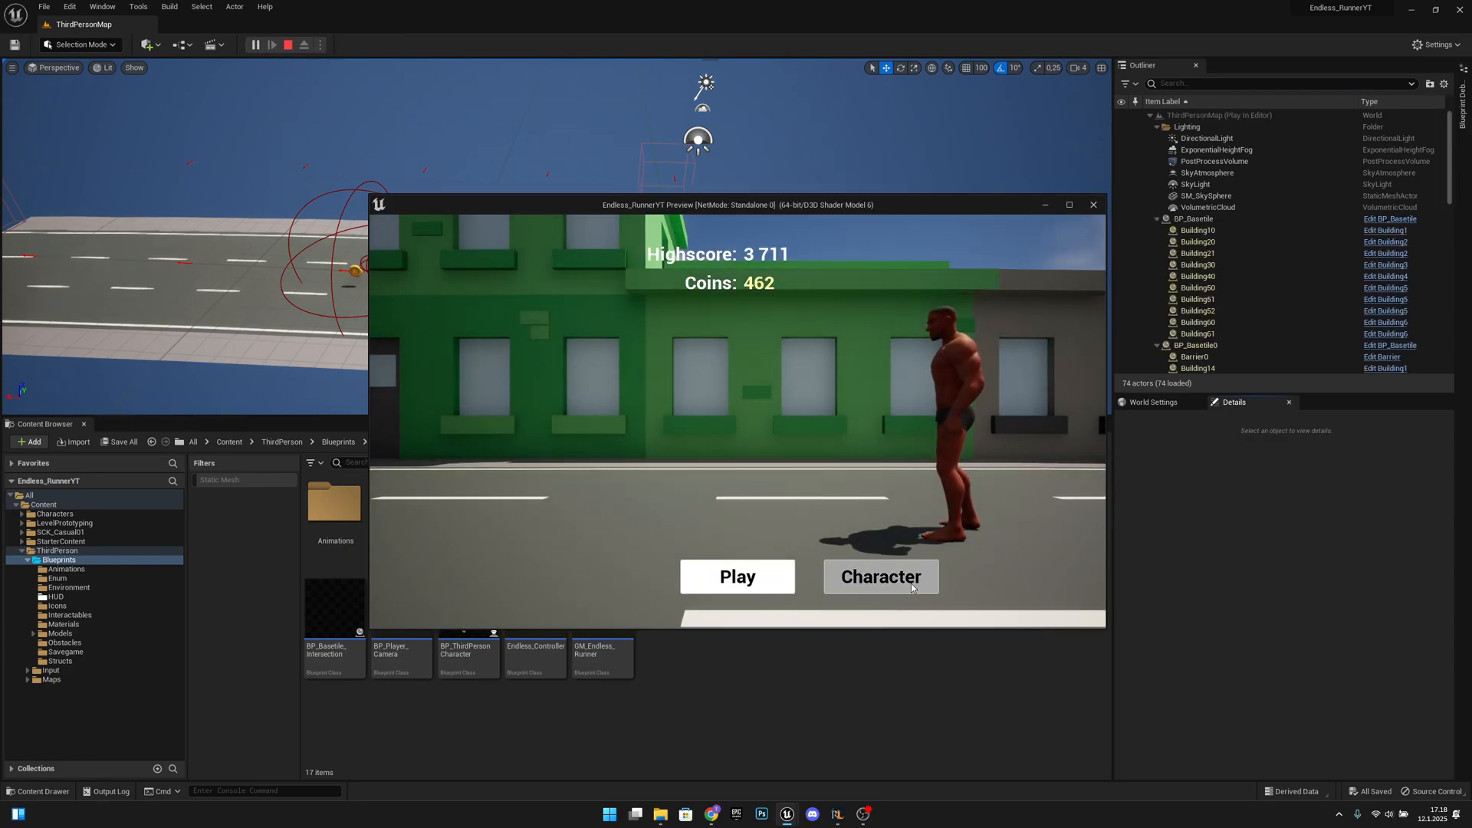
{"action": "left_click", "coordinate": [881, 577]}
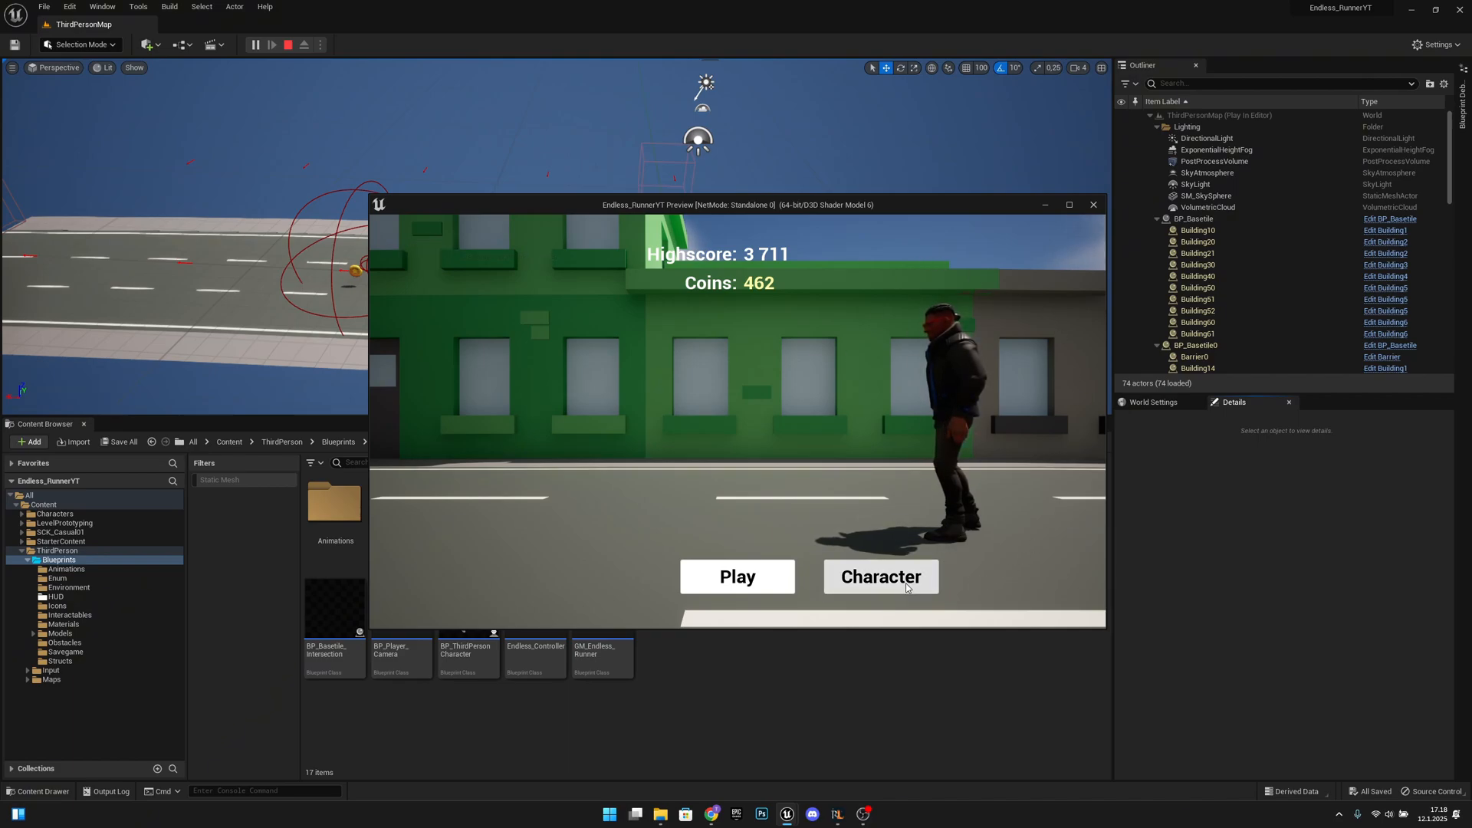
{"action": "left_click", "coordinate": [882, 576]}
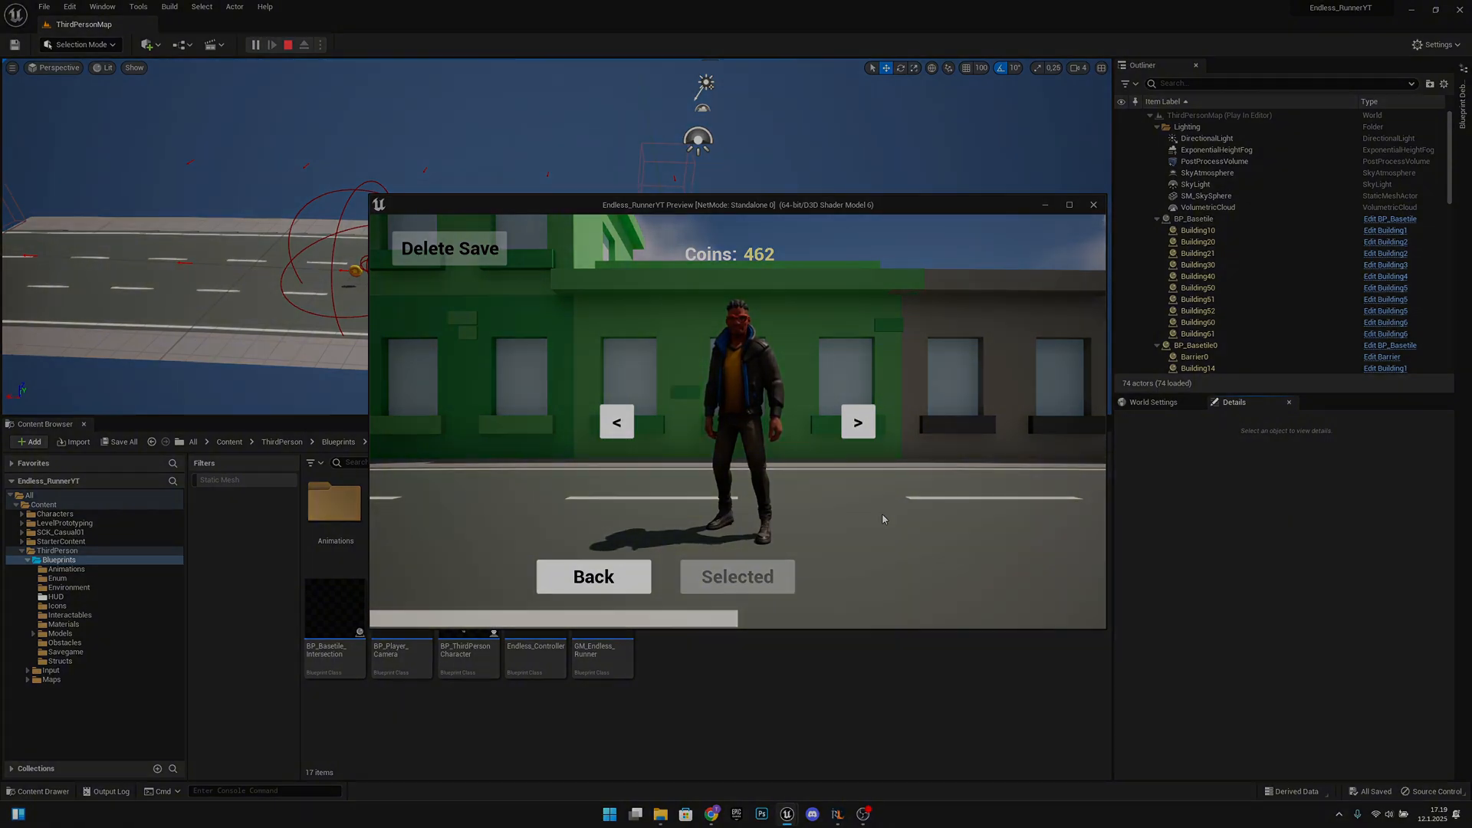
{"action": "left_click", "coordinate": [292, 43]}
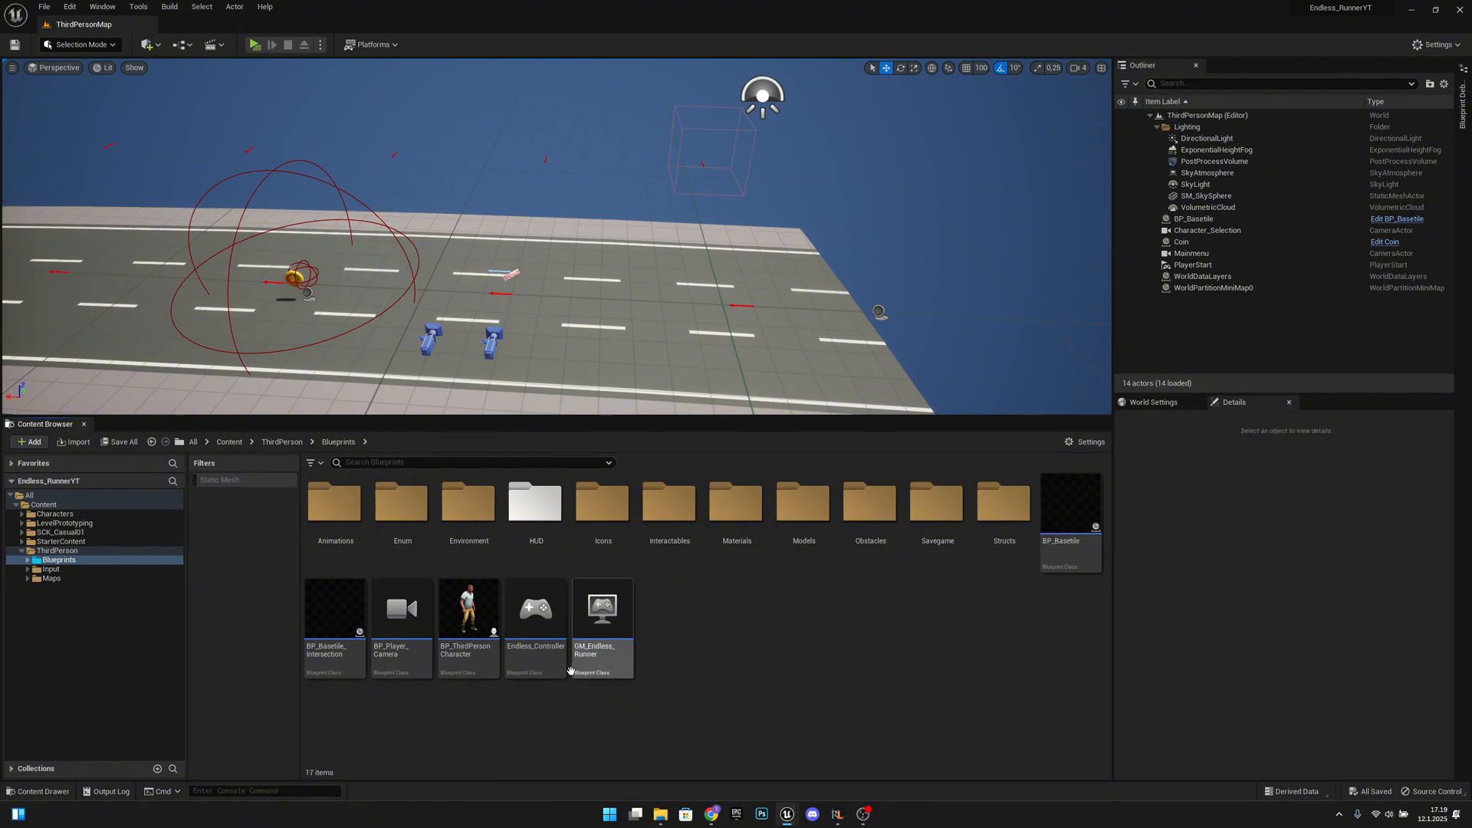
{"action": "mouse_move", "coordinate": [335, 615]}
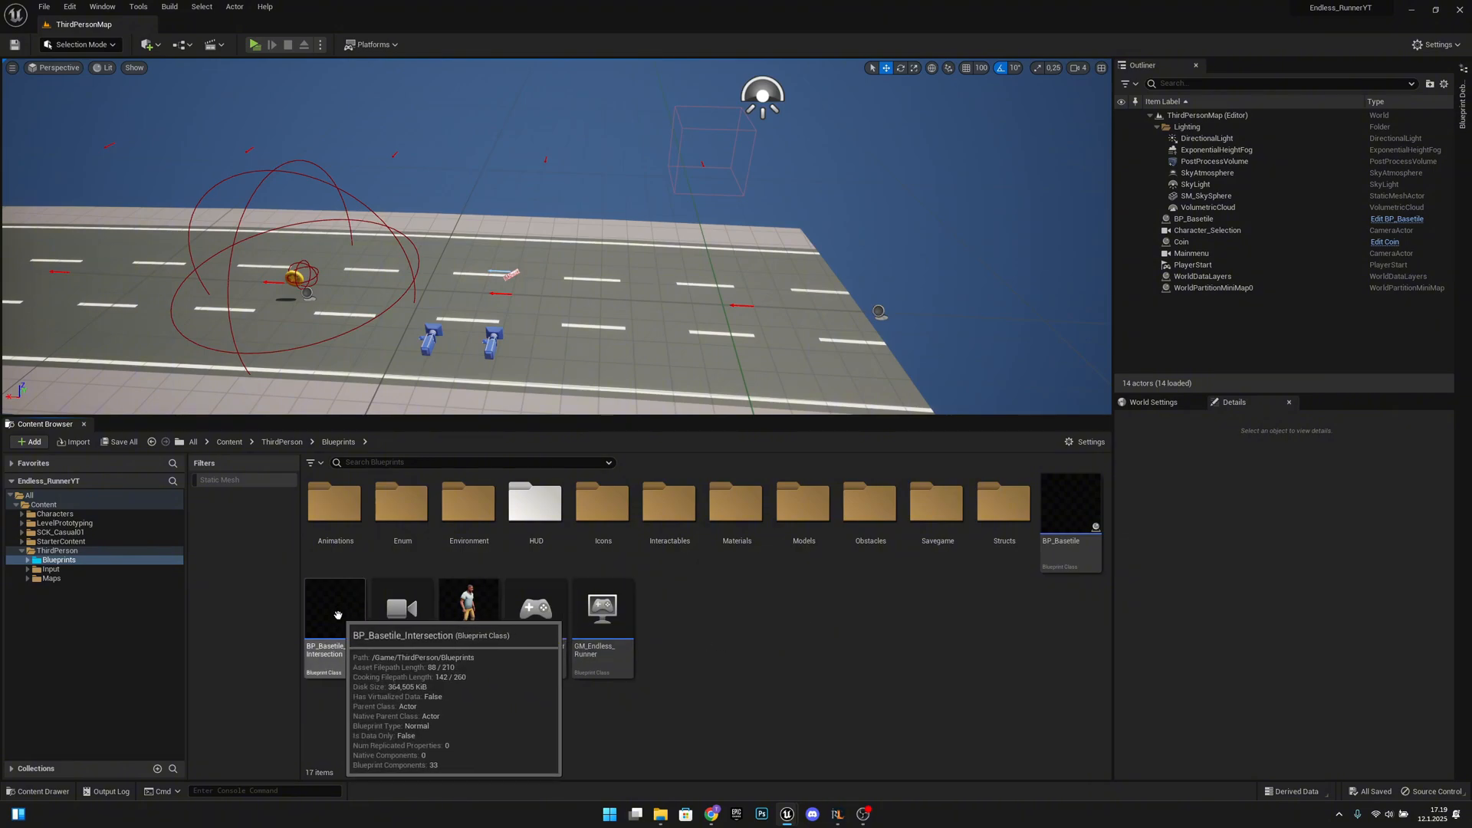
- Bring up the BP_Basetile_Intersection blueprint for editing
{"action": "double_click", "coordinate": [335, 608]}
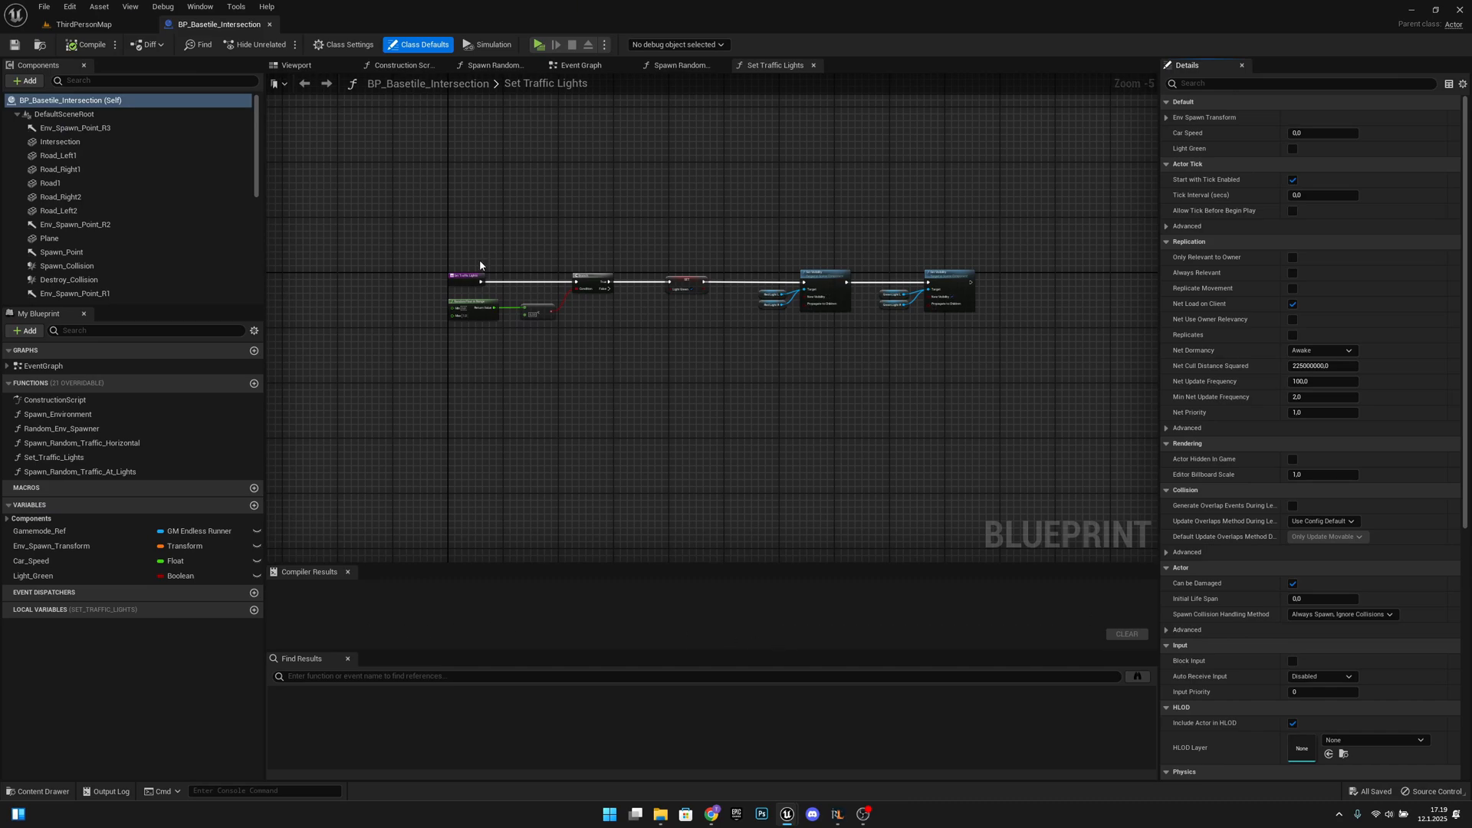
- Lower the Intersection mesh's Location Z to 0.5 in the tile viewport
{"action": "left_click", "coordinate": [294, 65]}
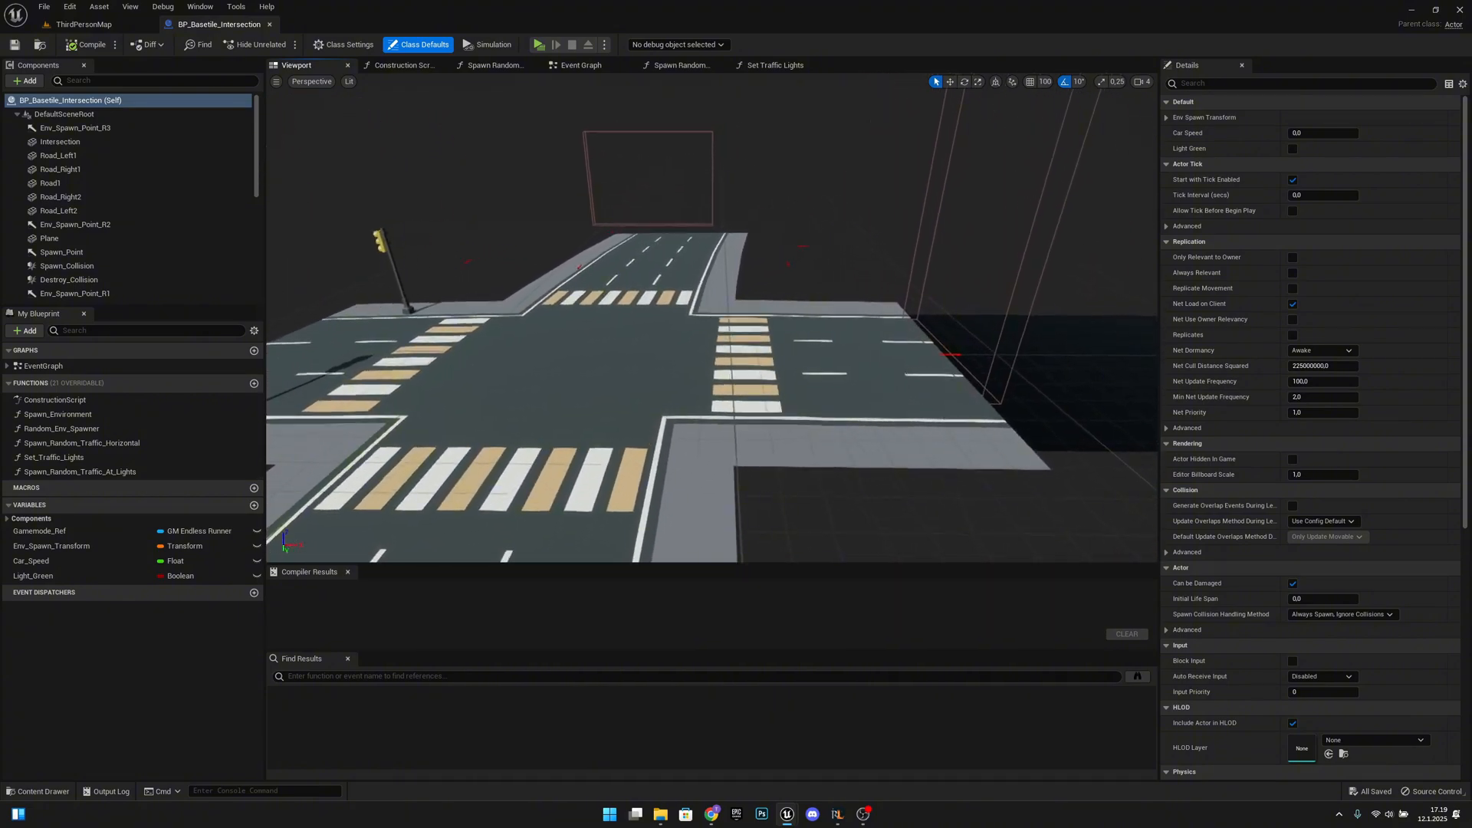
{"action": "left_click", "coordinate": [60, 141]}
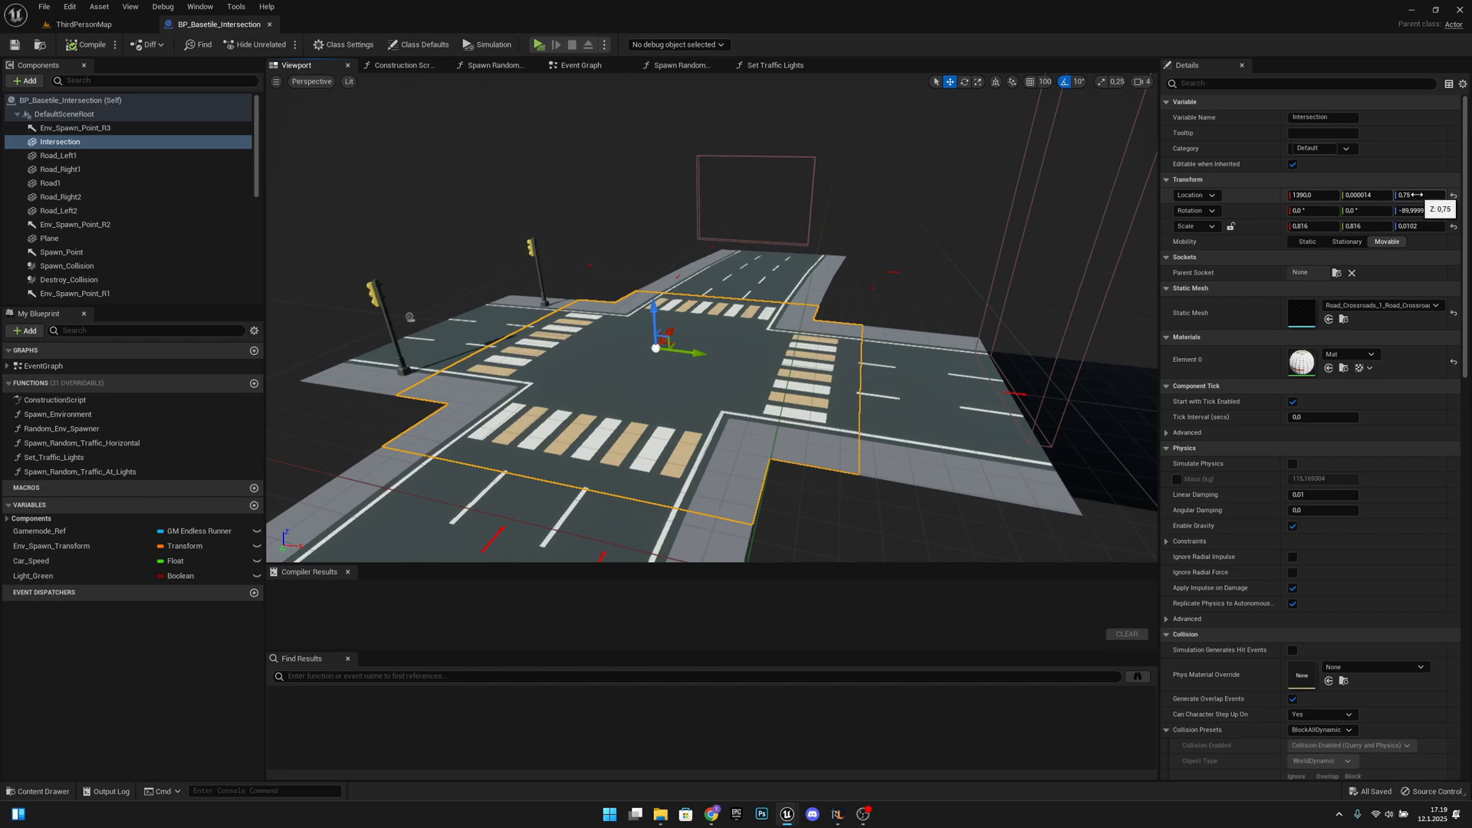
{"action": "left_click", "coordinate": [1411, 194]}
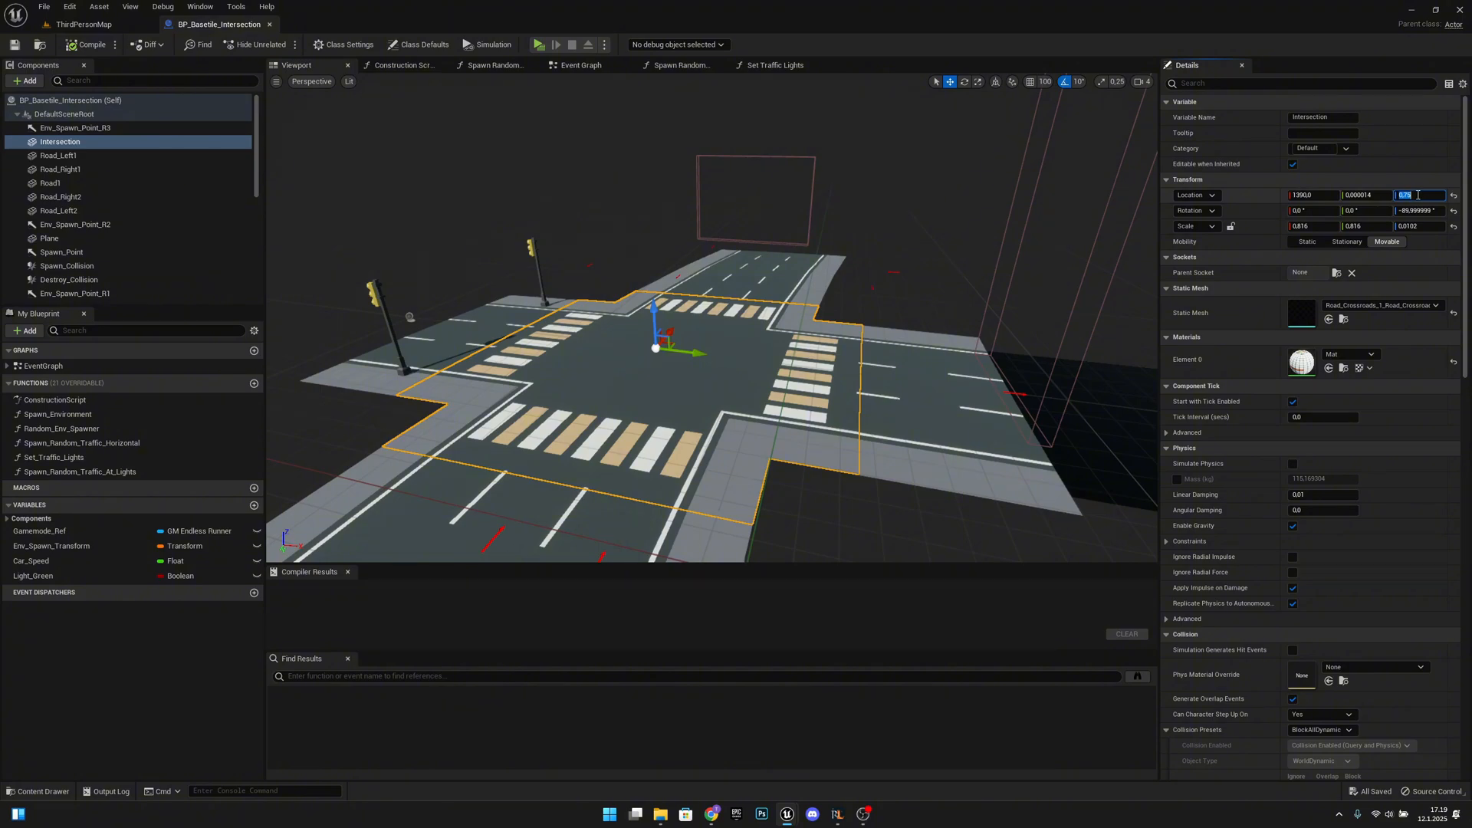
{"action": "type", "text": "0.5"}
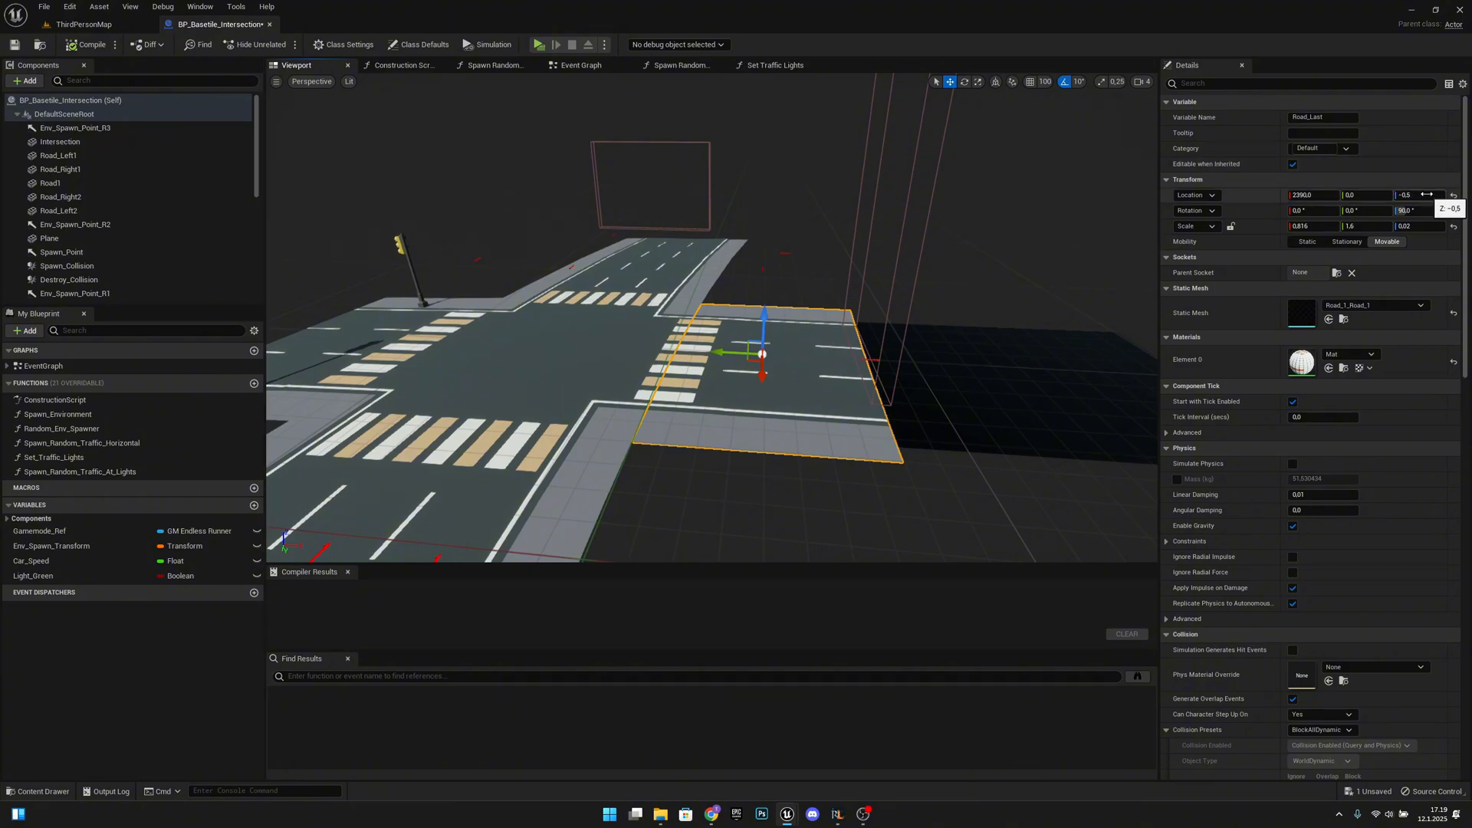
- Adjust the Road_Last piece's Location Z and return to ThirdPersonMap
{"action": "left_click", "coordinate": [1408, 195]}
{"action": "type", "text": "0"}
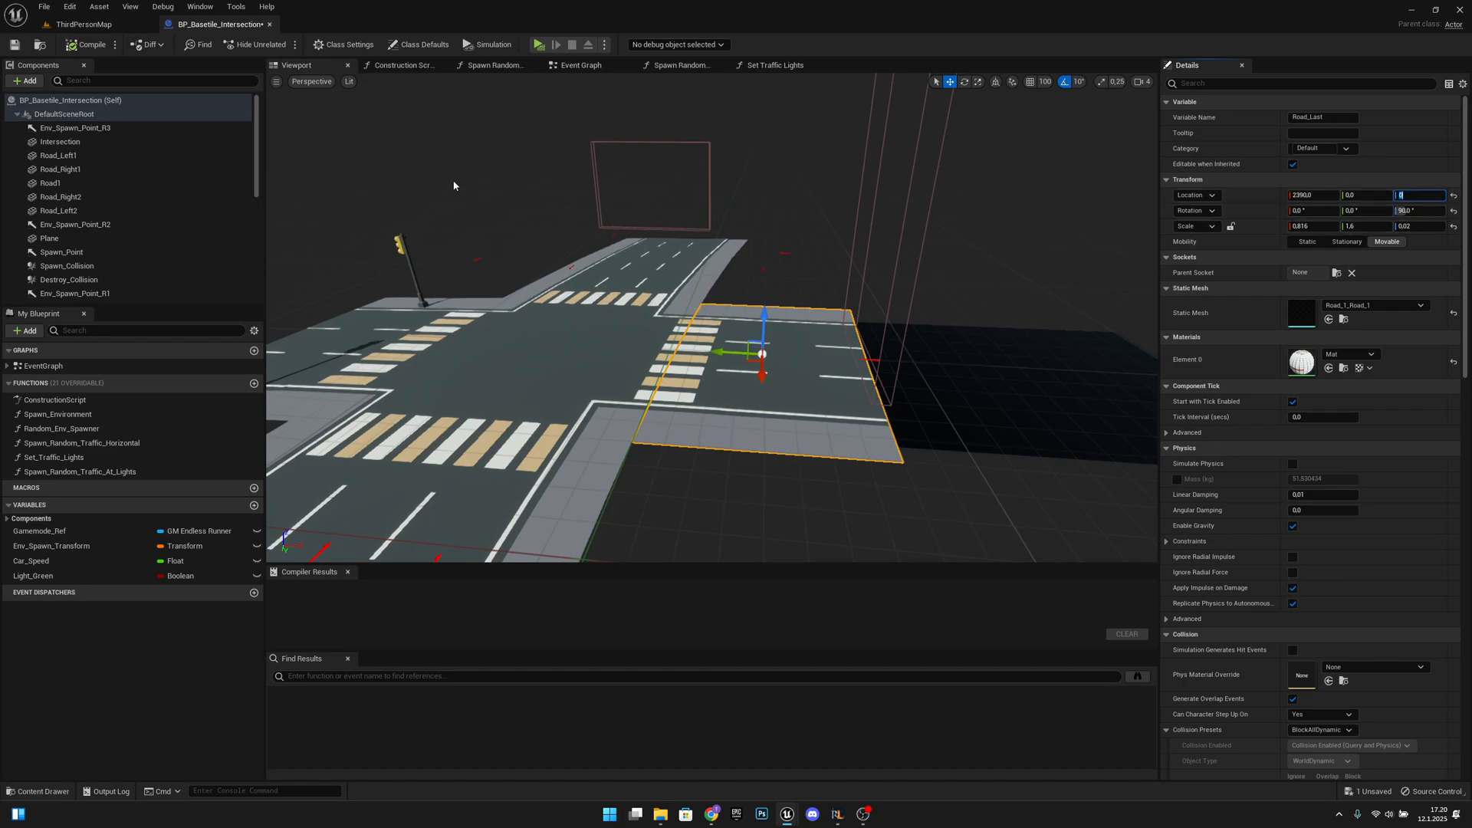
{"action": "left_click", "coordinate": [42, 7]}
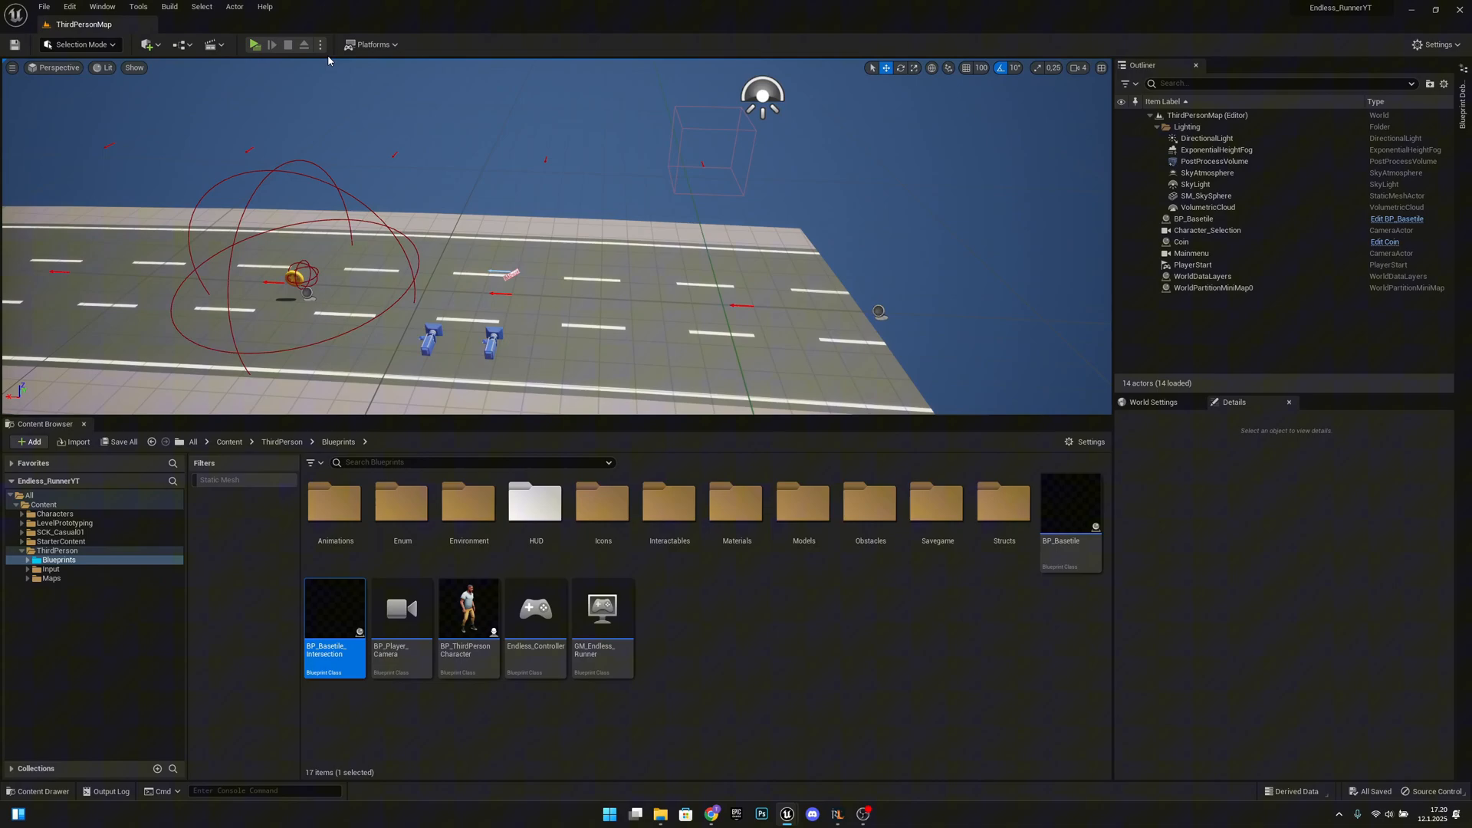
- Play-test the level to check the intersection fix, then browse into the HUD folder
{"action": "left_click", "coordinate": [253, 44]}
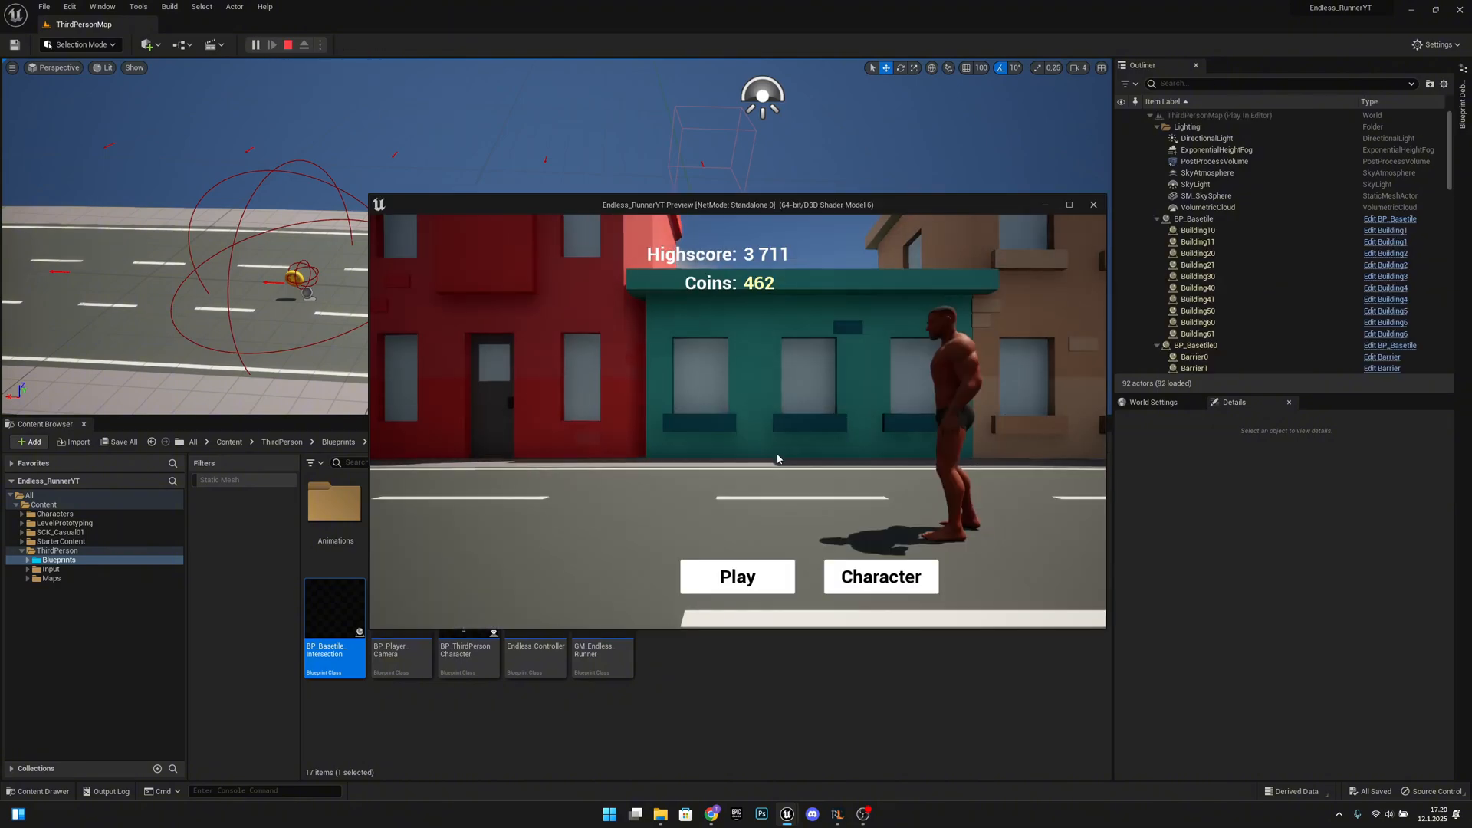
{"action": "left_click", "coordinate": [736, 577]}
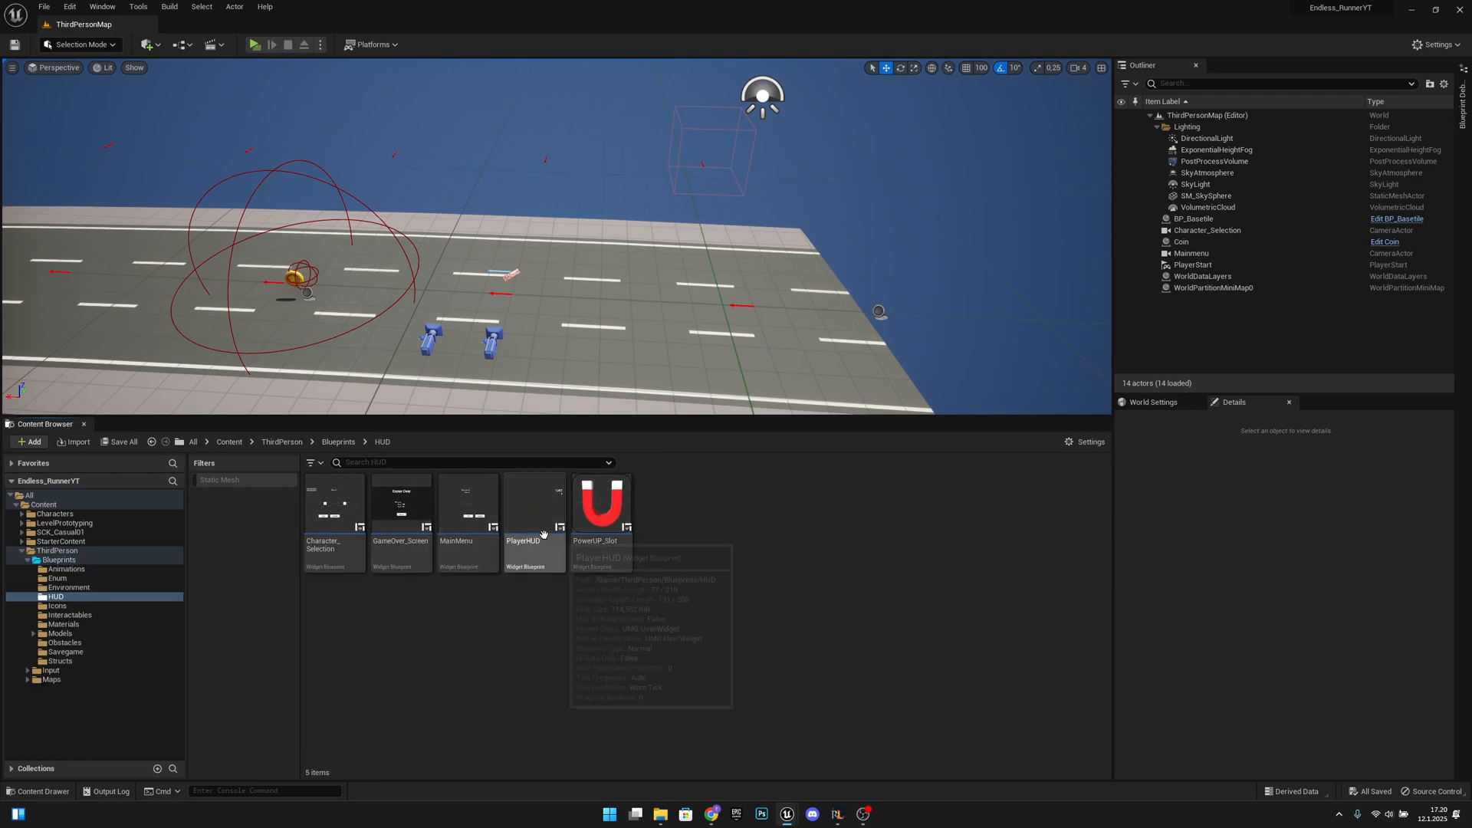
- In Character_Selection, select Back_Button and jump to its On Clicked handler
{"action": "left_click", "coordinate": [335, 503]}
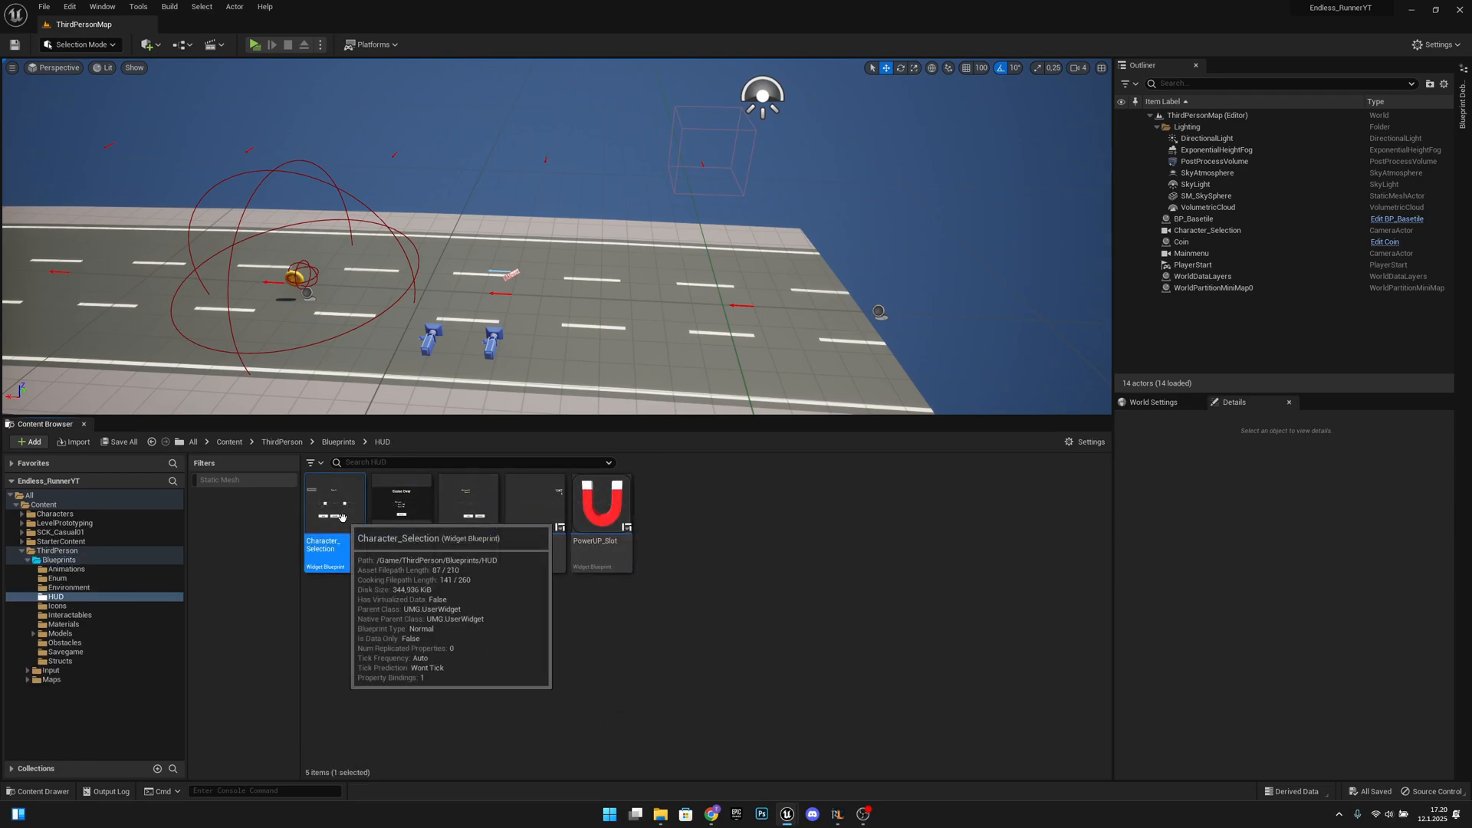
{"action": "double_click", "coordinate": [335, 499]}
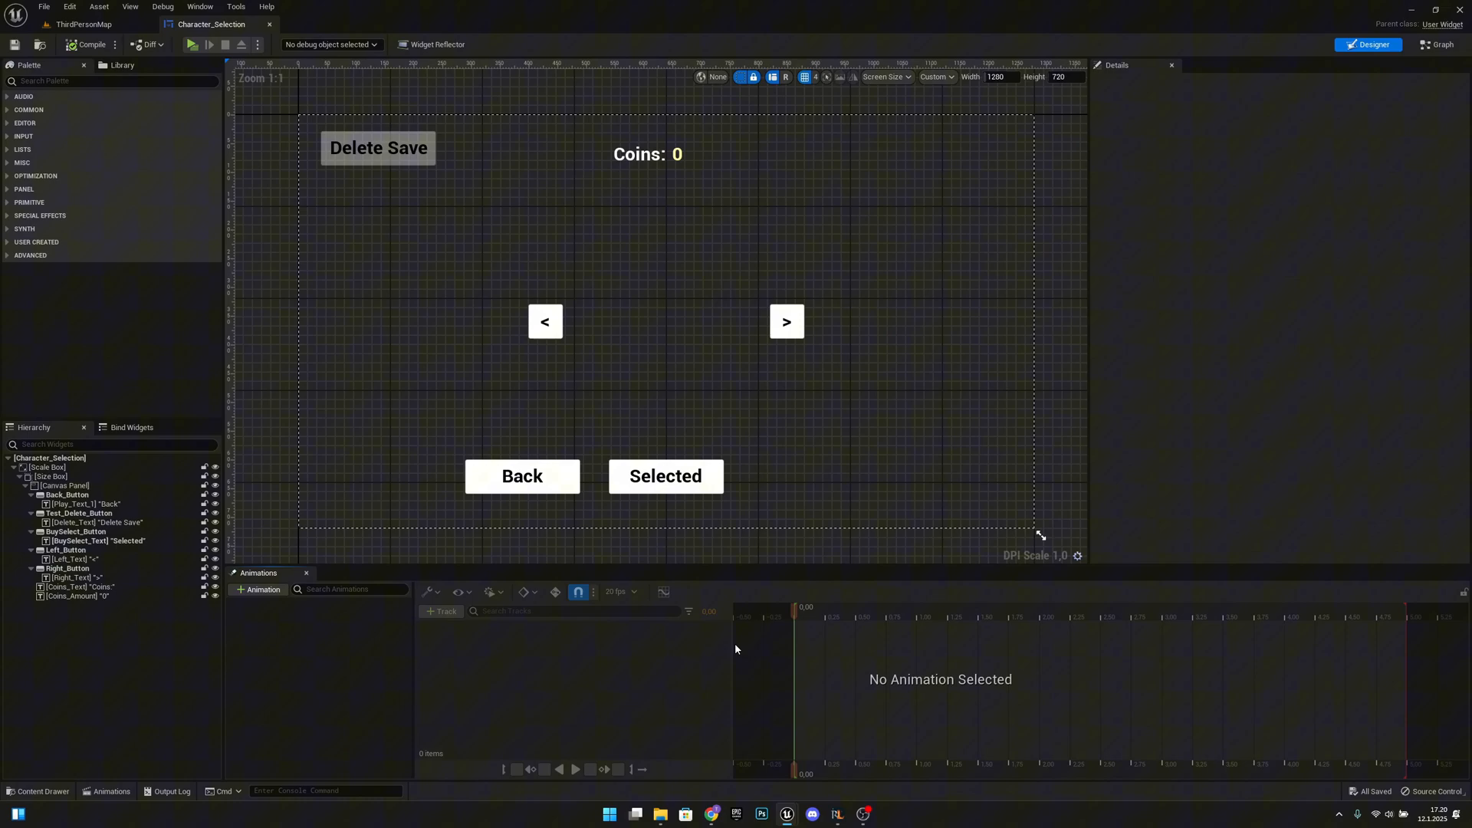
{"action": "left_click", "coordinate": [523, 487]}
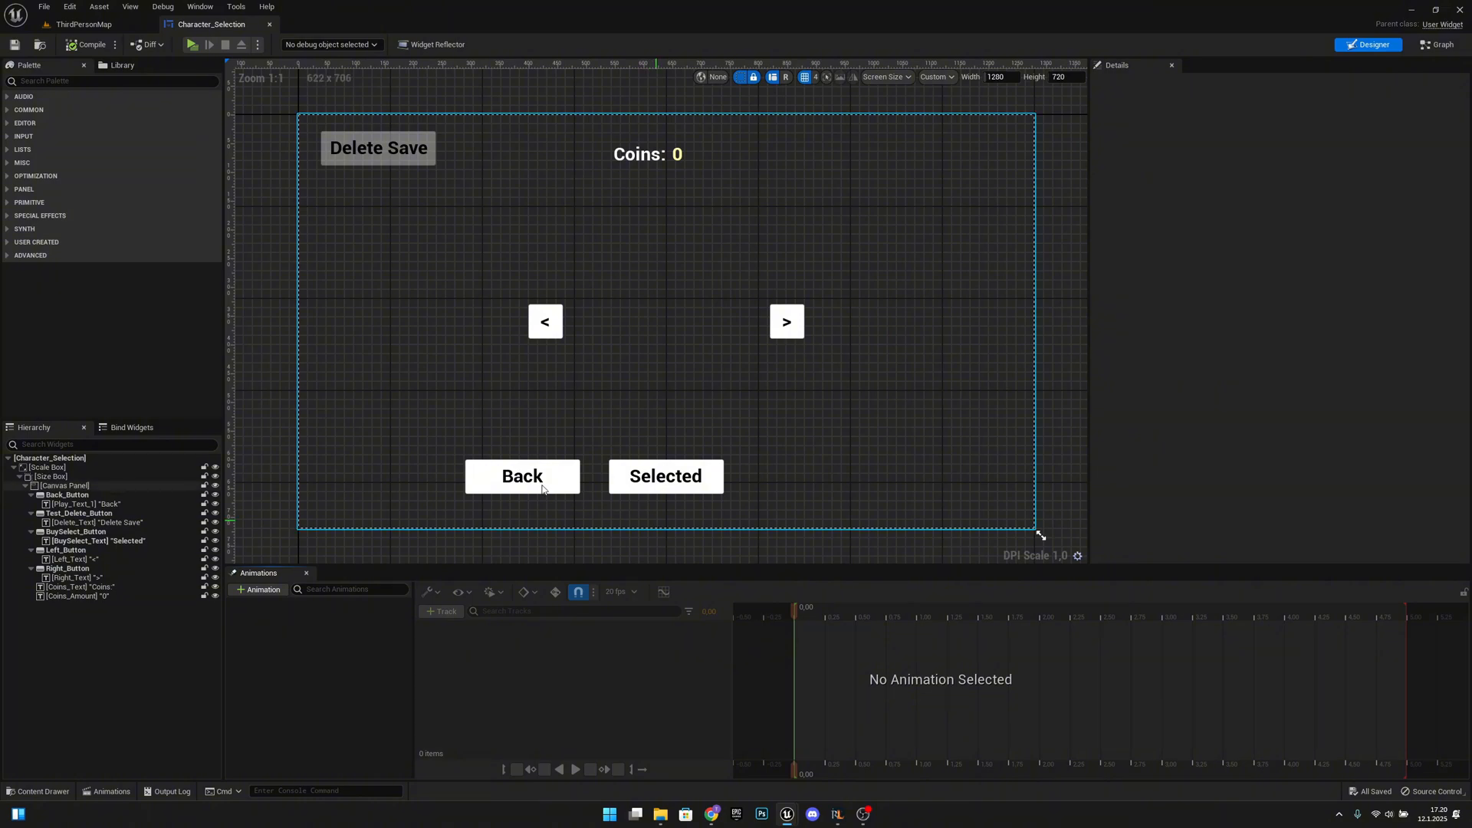
{"action": "left_click", "coordinate": [522, 476]}
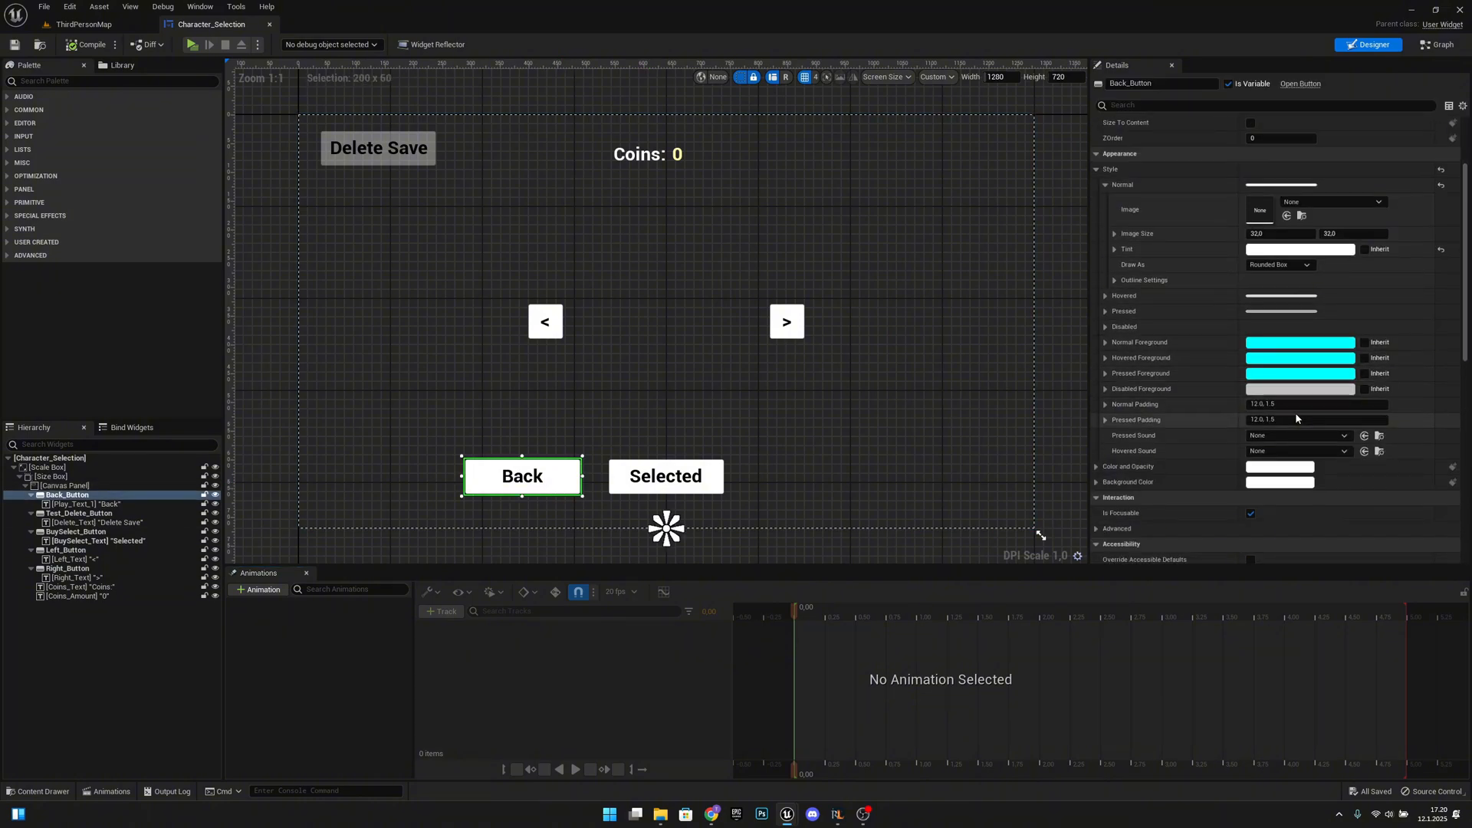
{"action": "scroll", "scroll_direction": "down", "scroll_amount": 3}
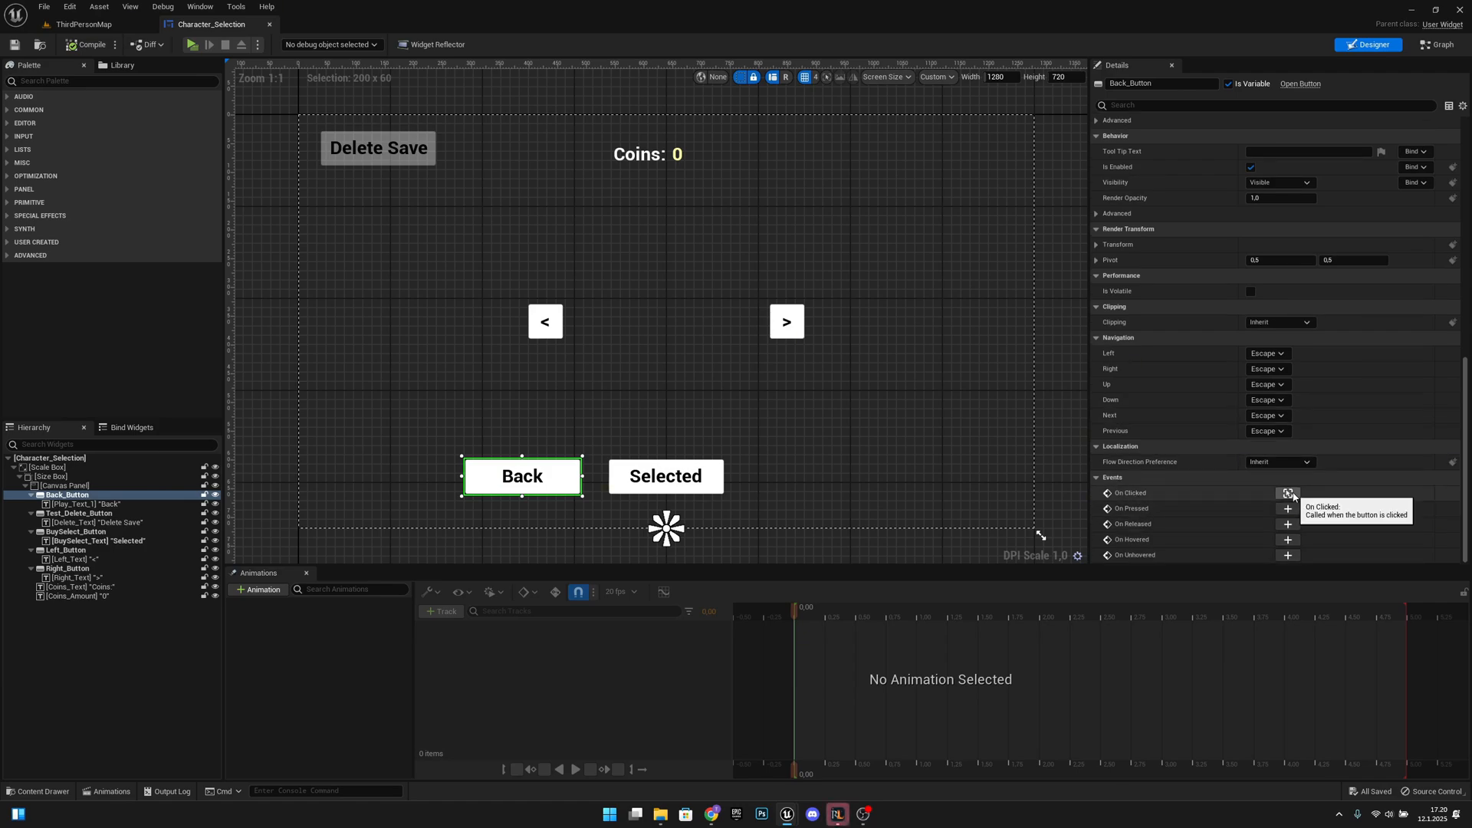
{"action": "left_click", "coordinate": [1287, 493]}
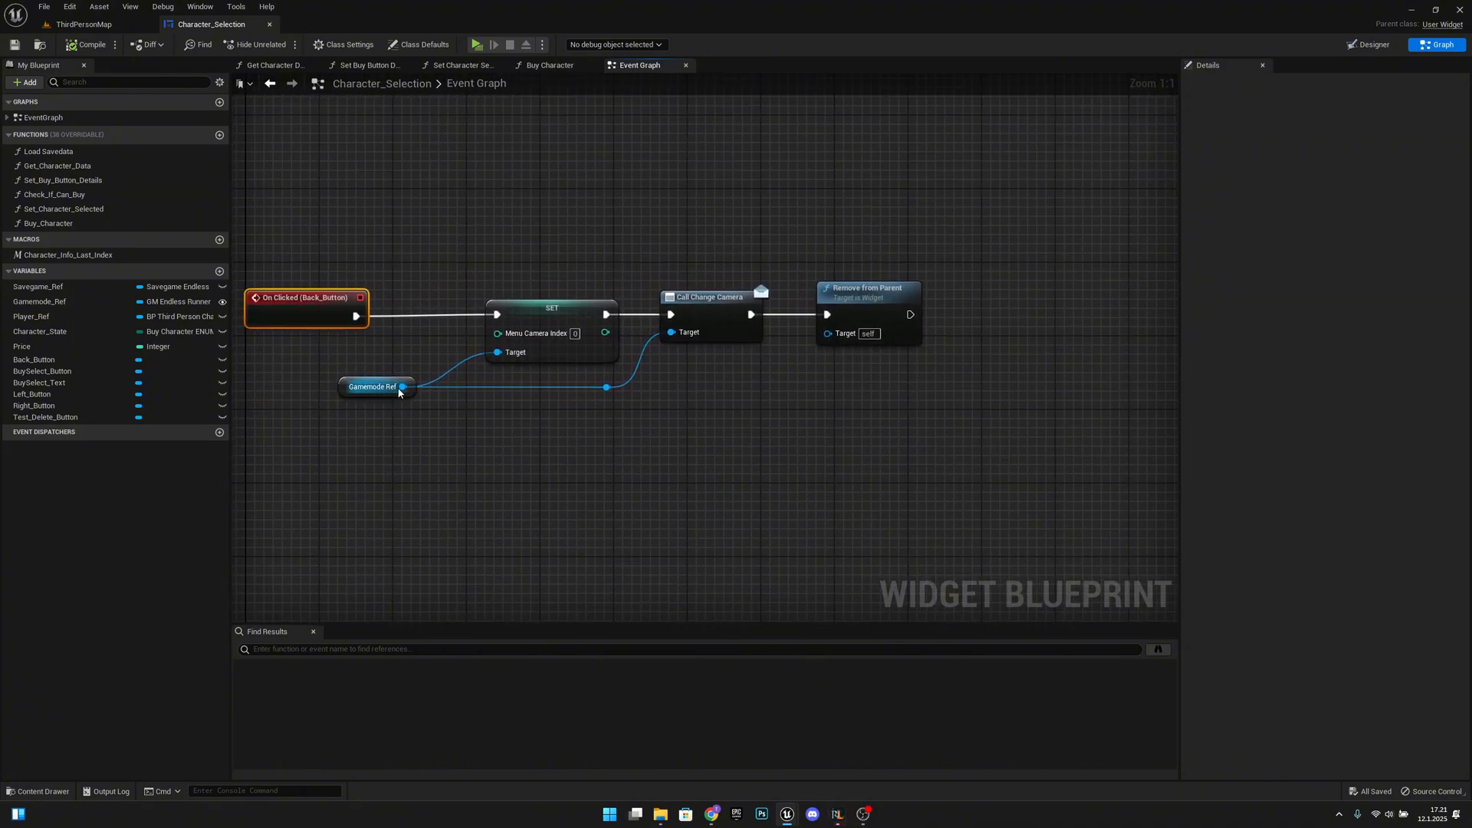
{"action": "mouse_move", "coordinate": [559, 342]}
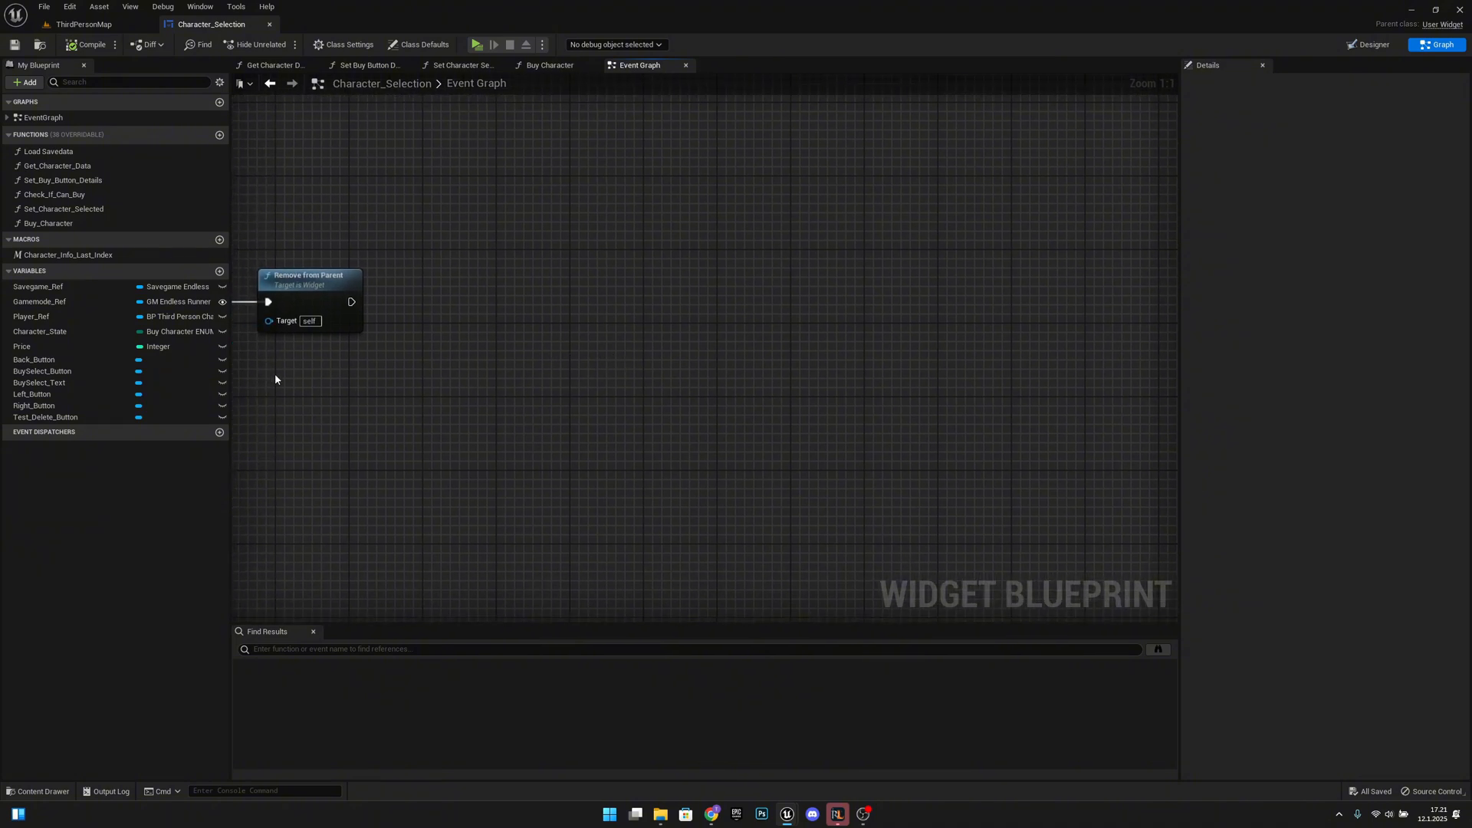
- After Remove from Parent, set Gamemode Ref's Character Index from Savegame Ref's Character Index Selected
{"action": "left_click", "coordinate": [39, 302]}
{"action": "type", "text": "set charact"}
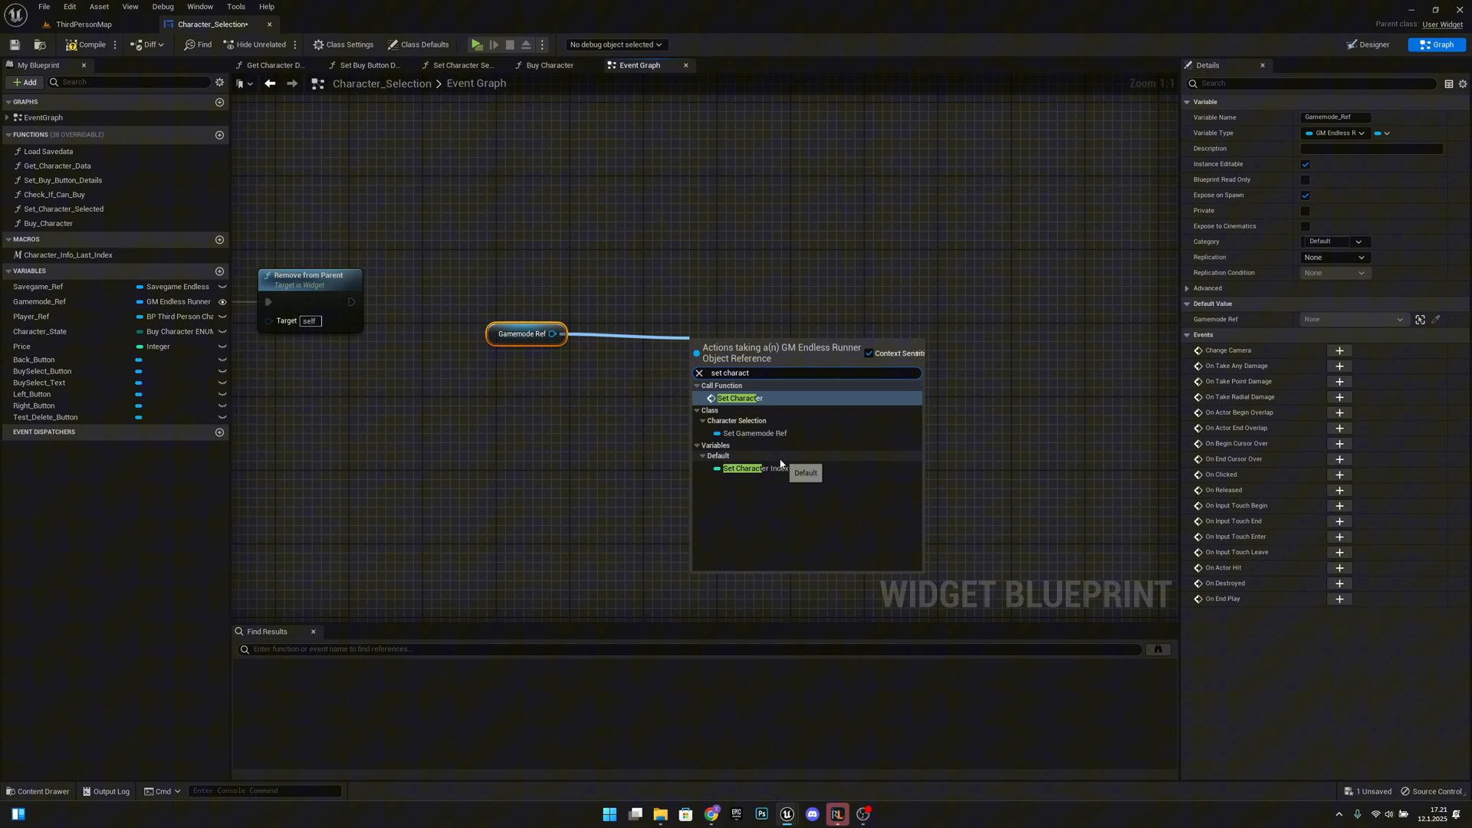
{"action": "left_click", "coordinate": [743, 468]}
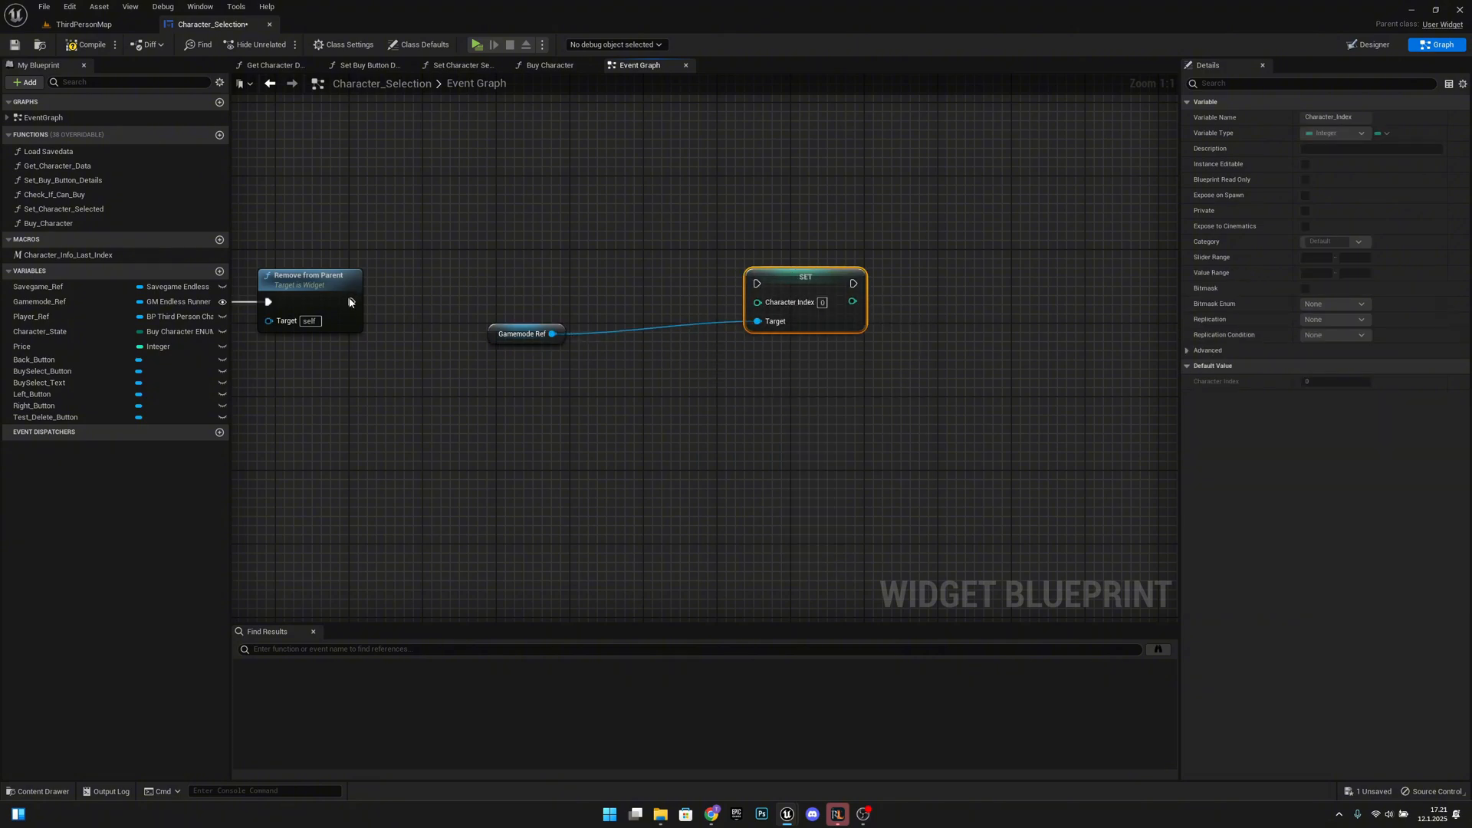
{"action": "left_click_drag", "start_coordinate": [804, 276], "coordinate": [842, 295]}
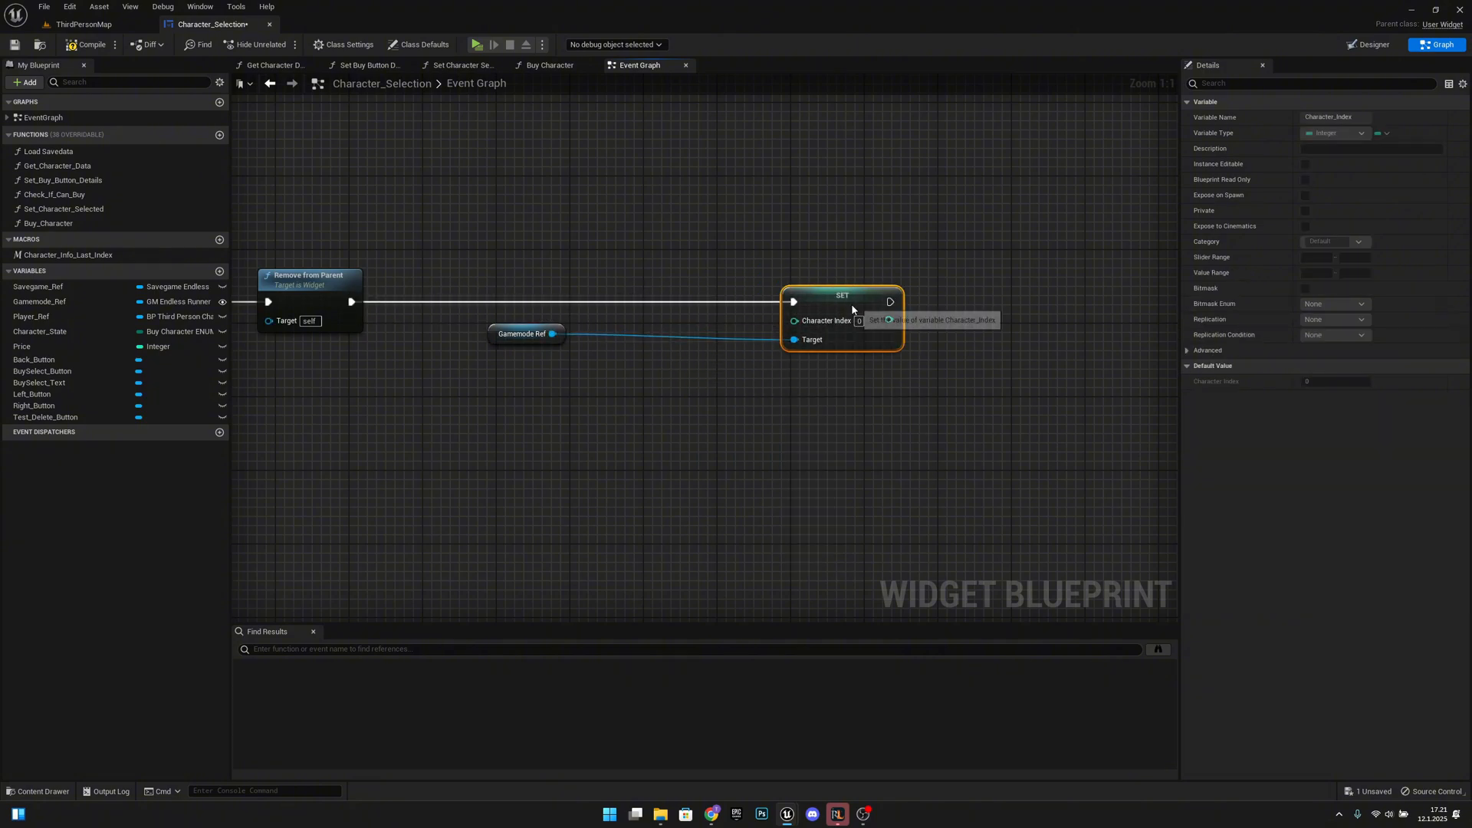
{"action": "left_click", "coordinate": [522, 342]}
{"action": "type", "text": "cha"}
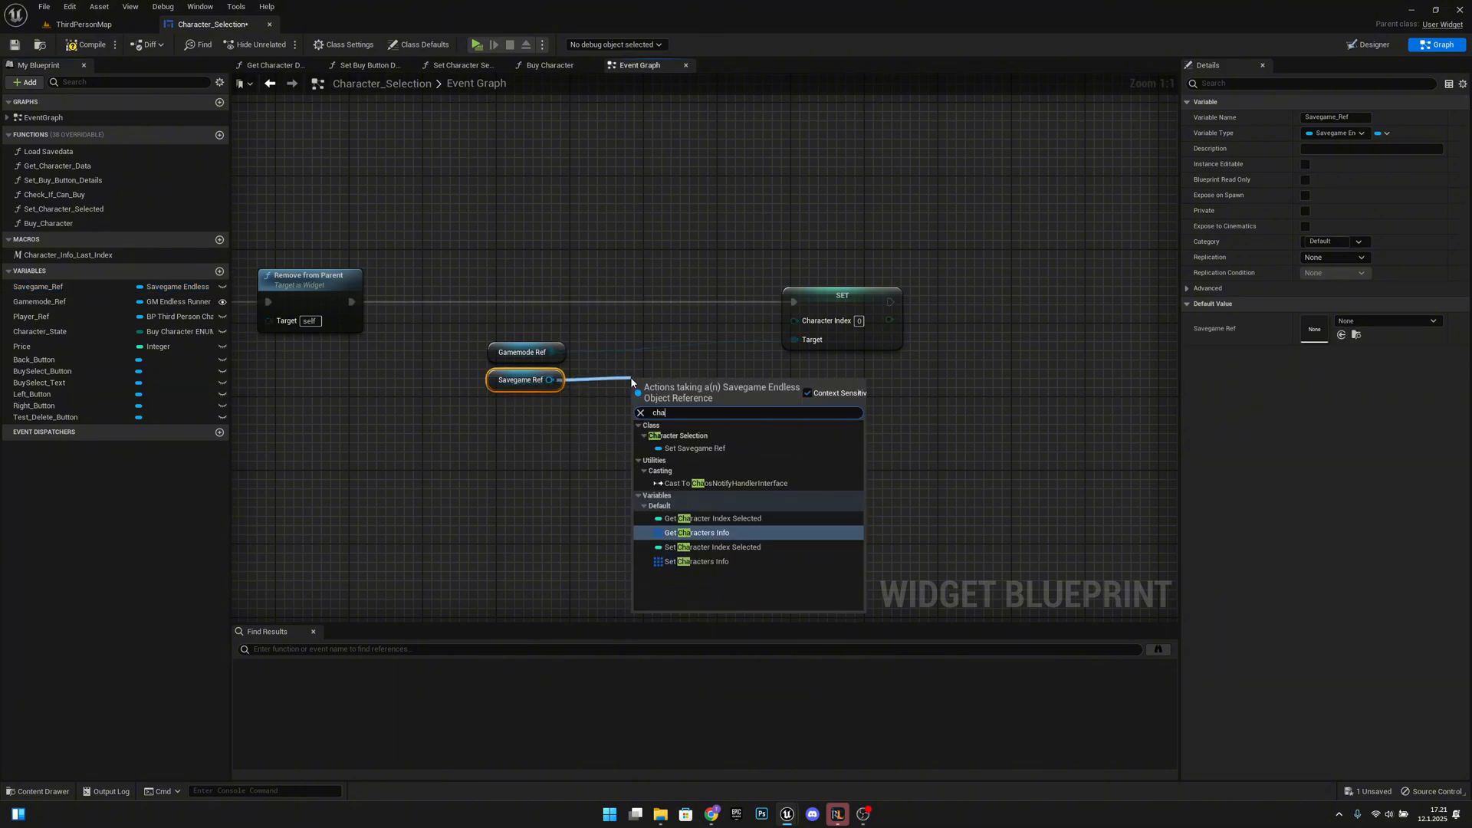
{"action": "mouse_move", "coordinate": [713, 518]}
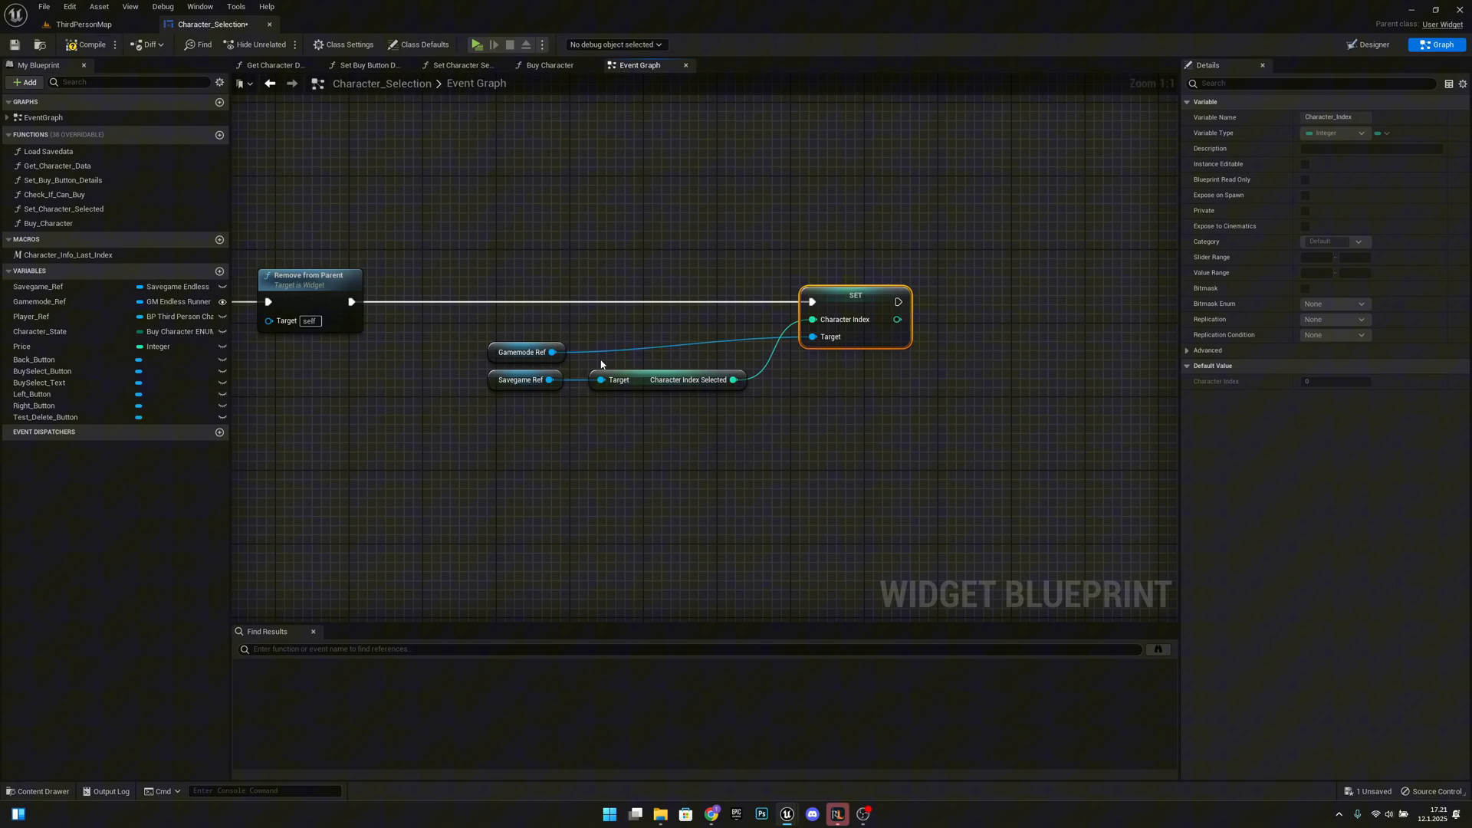
{"action": "left_click", "coordinate": [522, 342]}
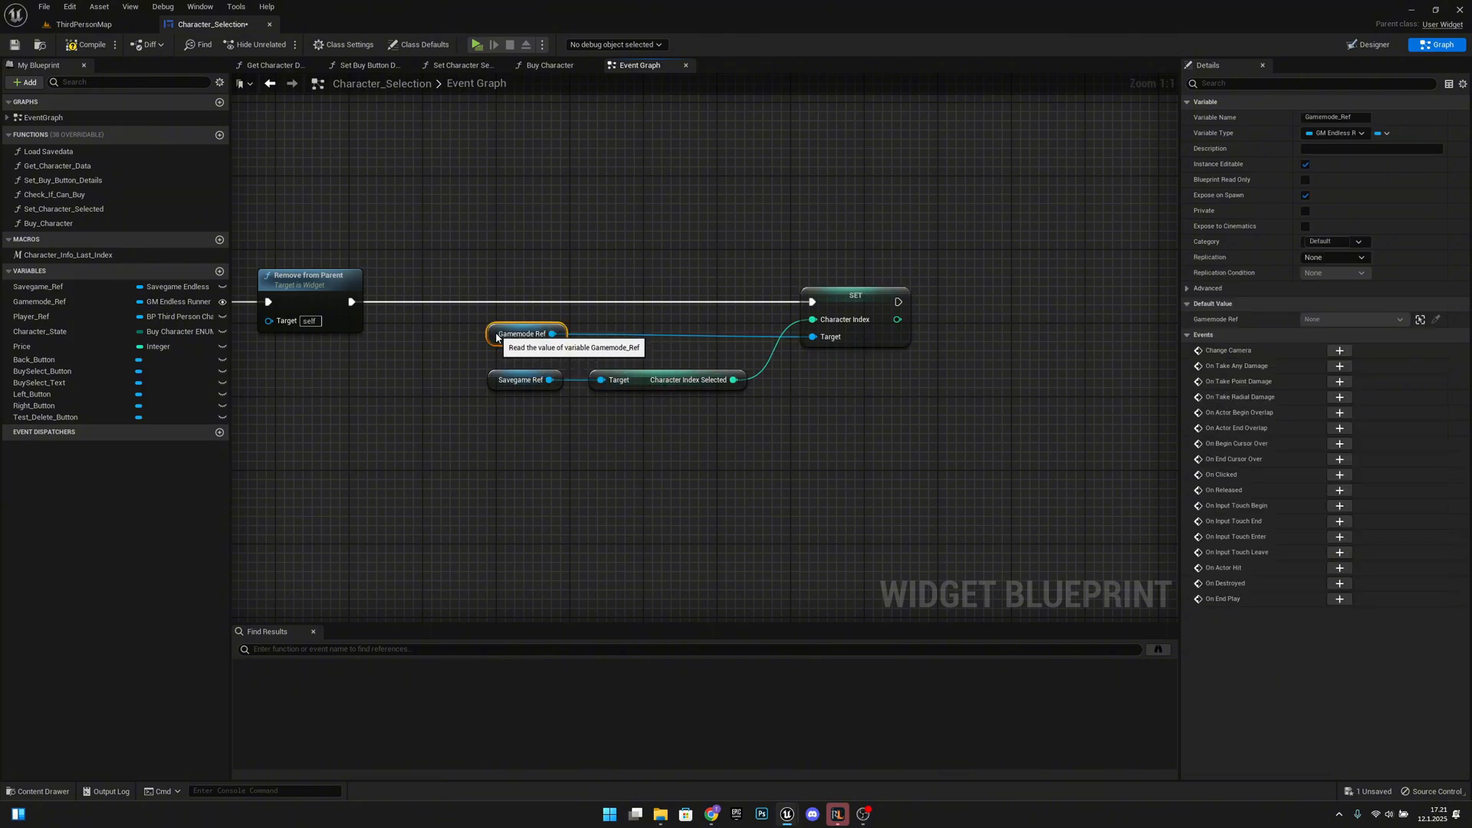
{"action": "mouse_move", "coordinate": [1049, 411]}
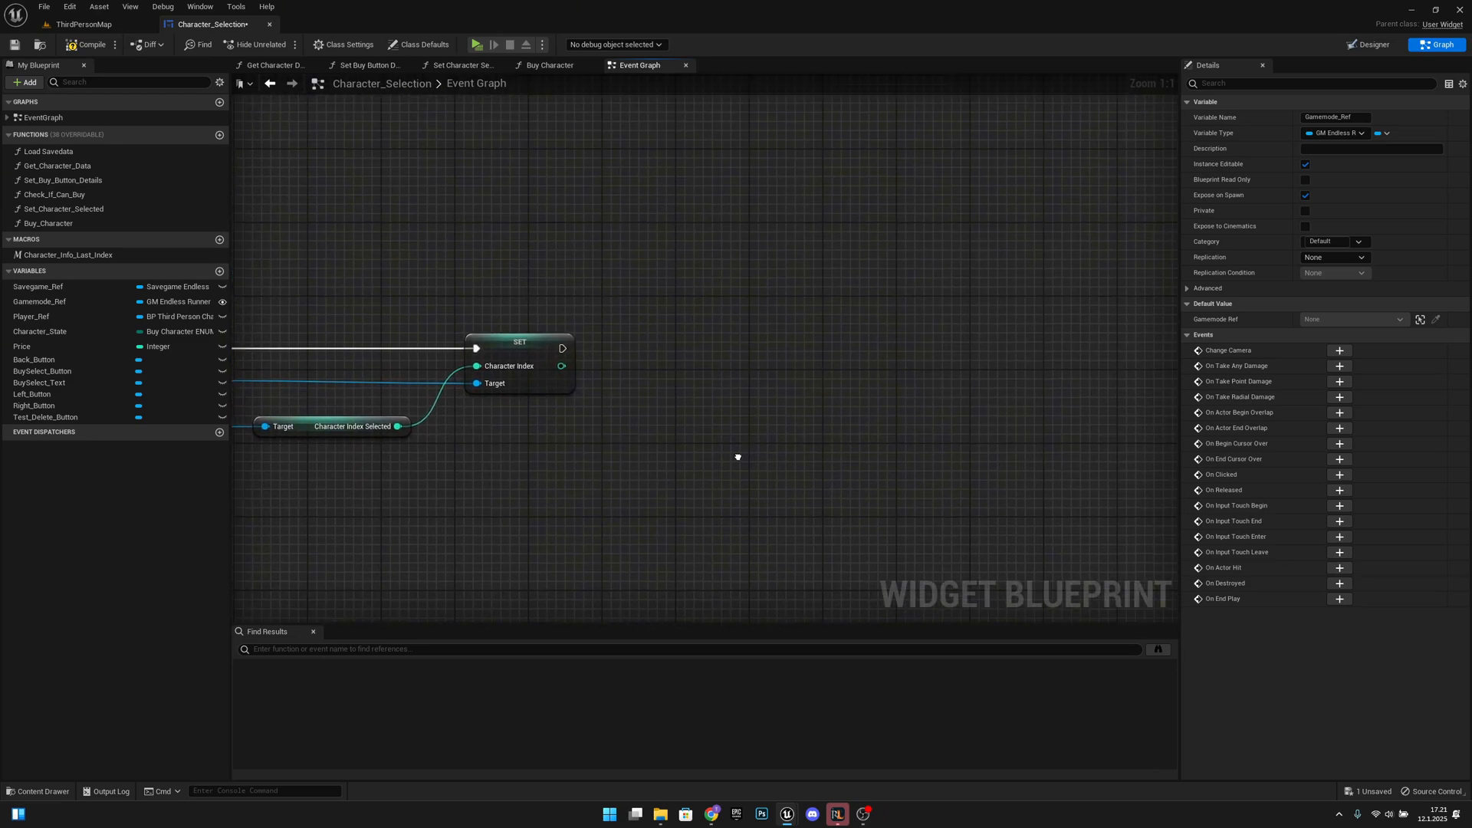
- Chain a Get Character Data call after it, compile, and return to the level editor
{"action": "left_click", "coordinate": [53, 166]}
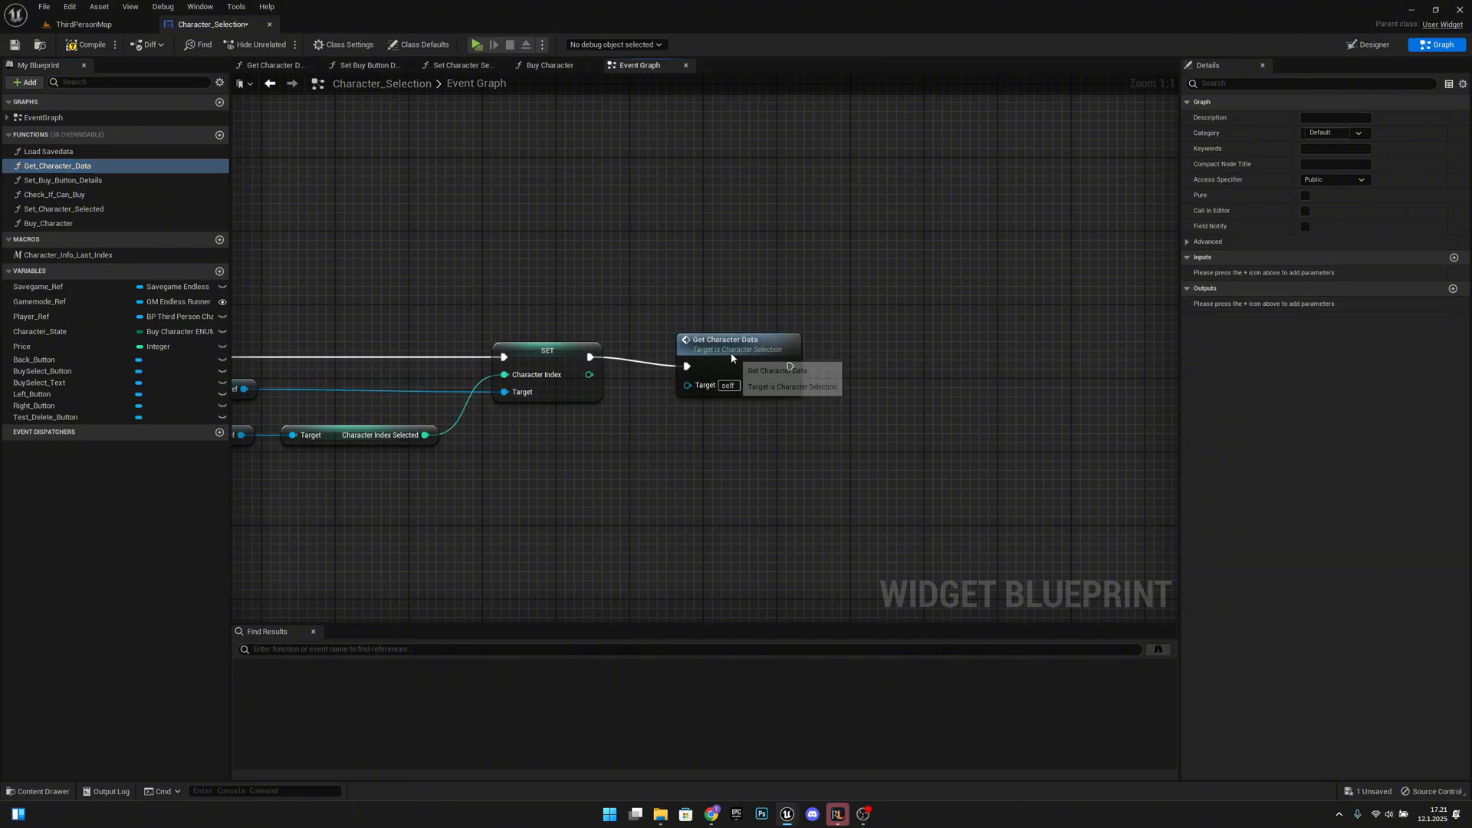
{"action": "left_click", "coordinate": [85, 64]}
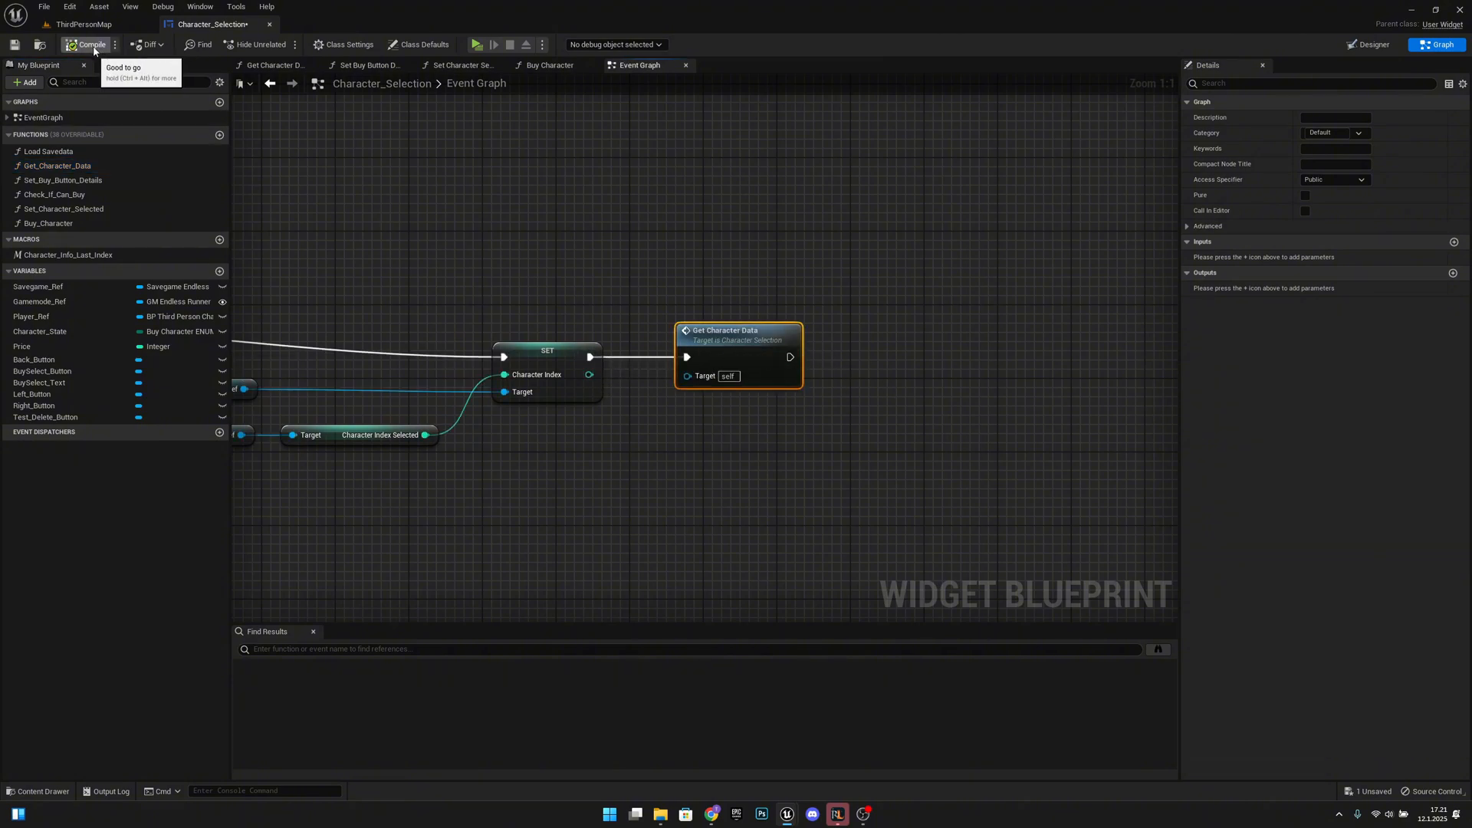
{"action": "left_click", "coordinate": [76, 65]}
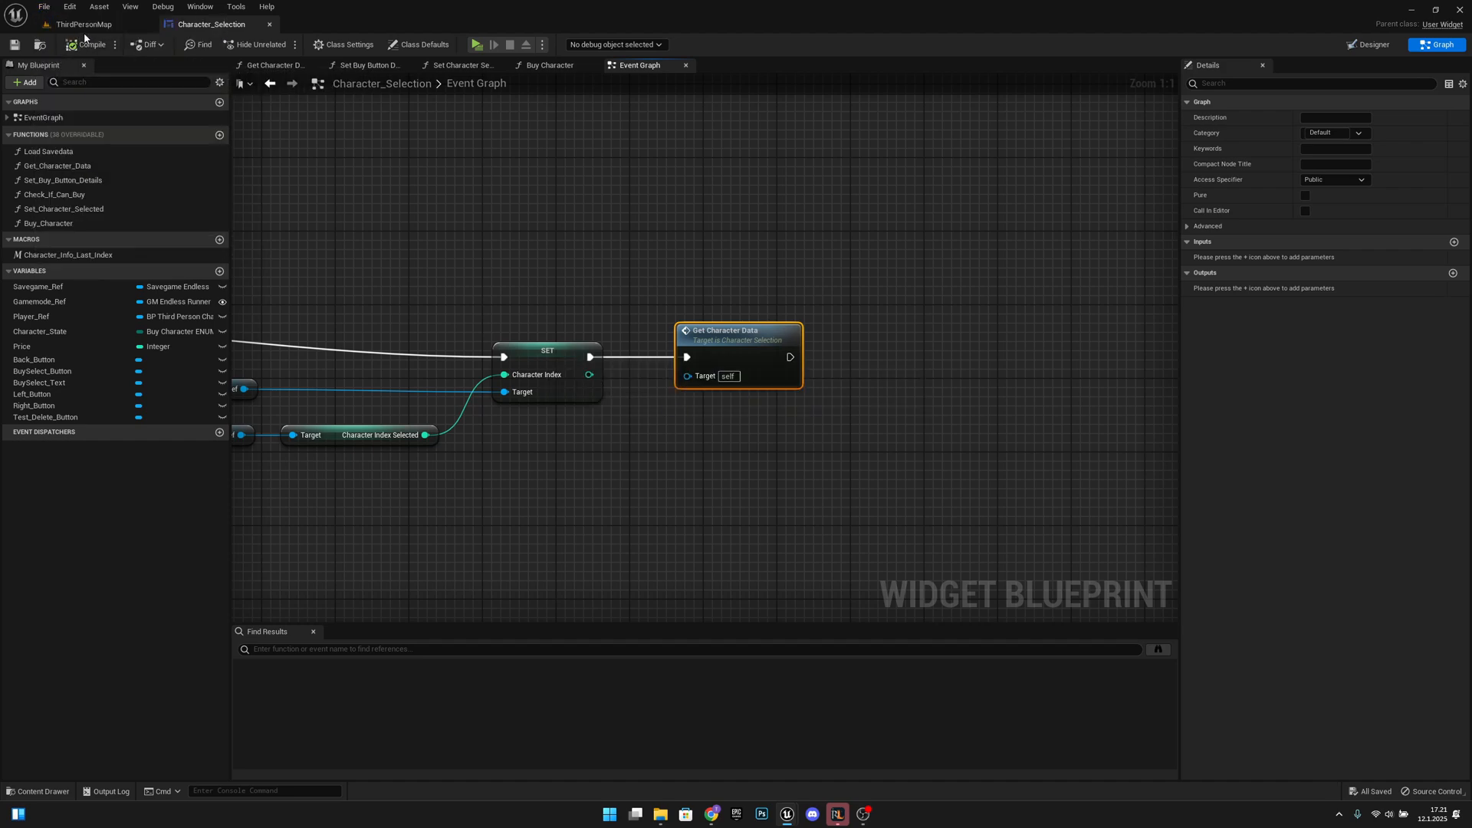
{"action": "left_click", "coordinate": [77, 23]}
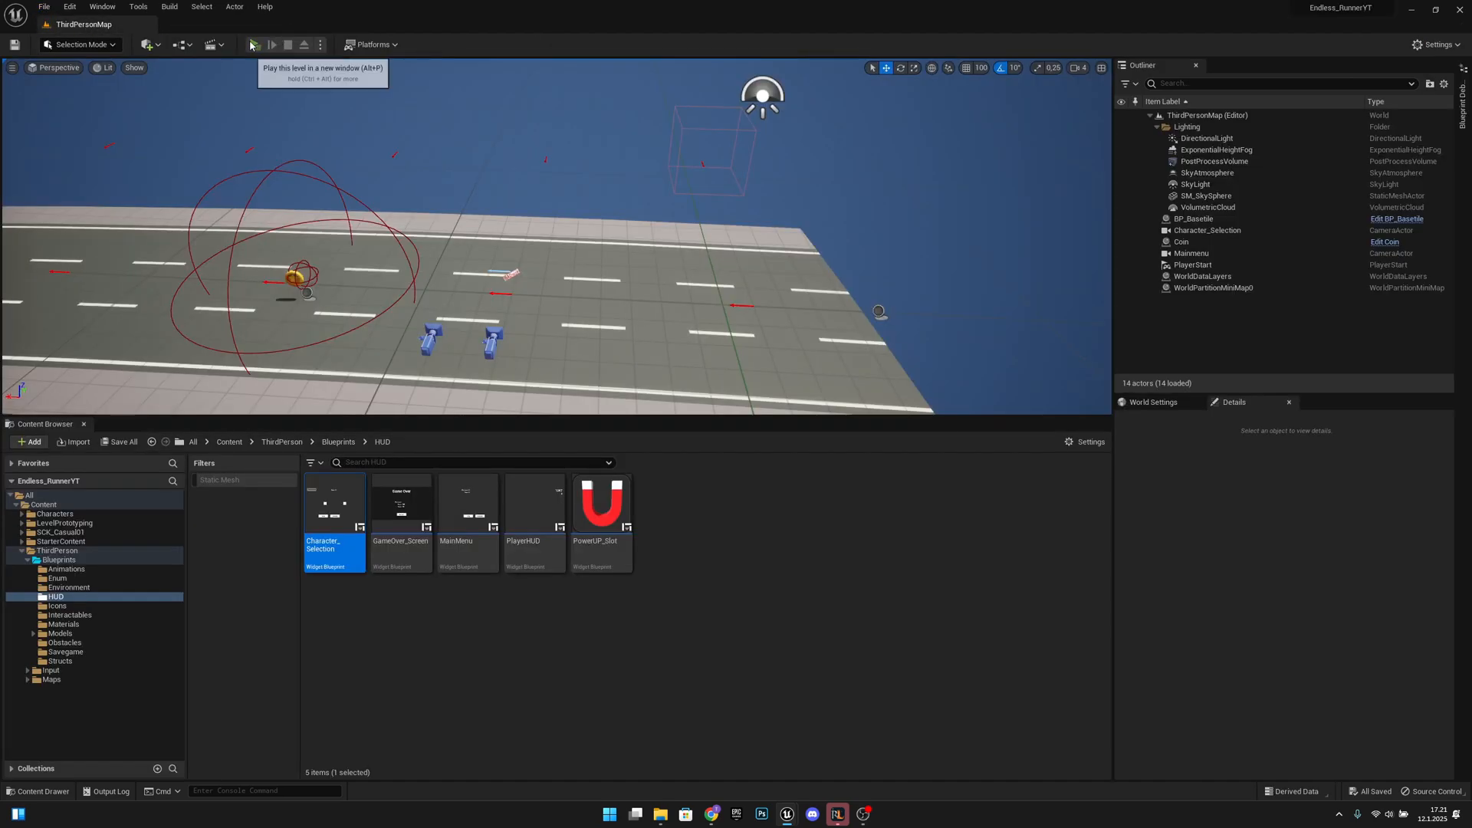
- In a preview, visit the Character screen, go Back, then buy the black-shirt runner for 250 coins
{"action": "left_click", "coordinate": [255, 44]}
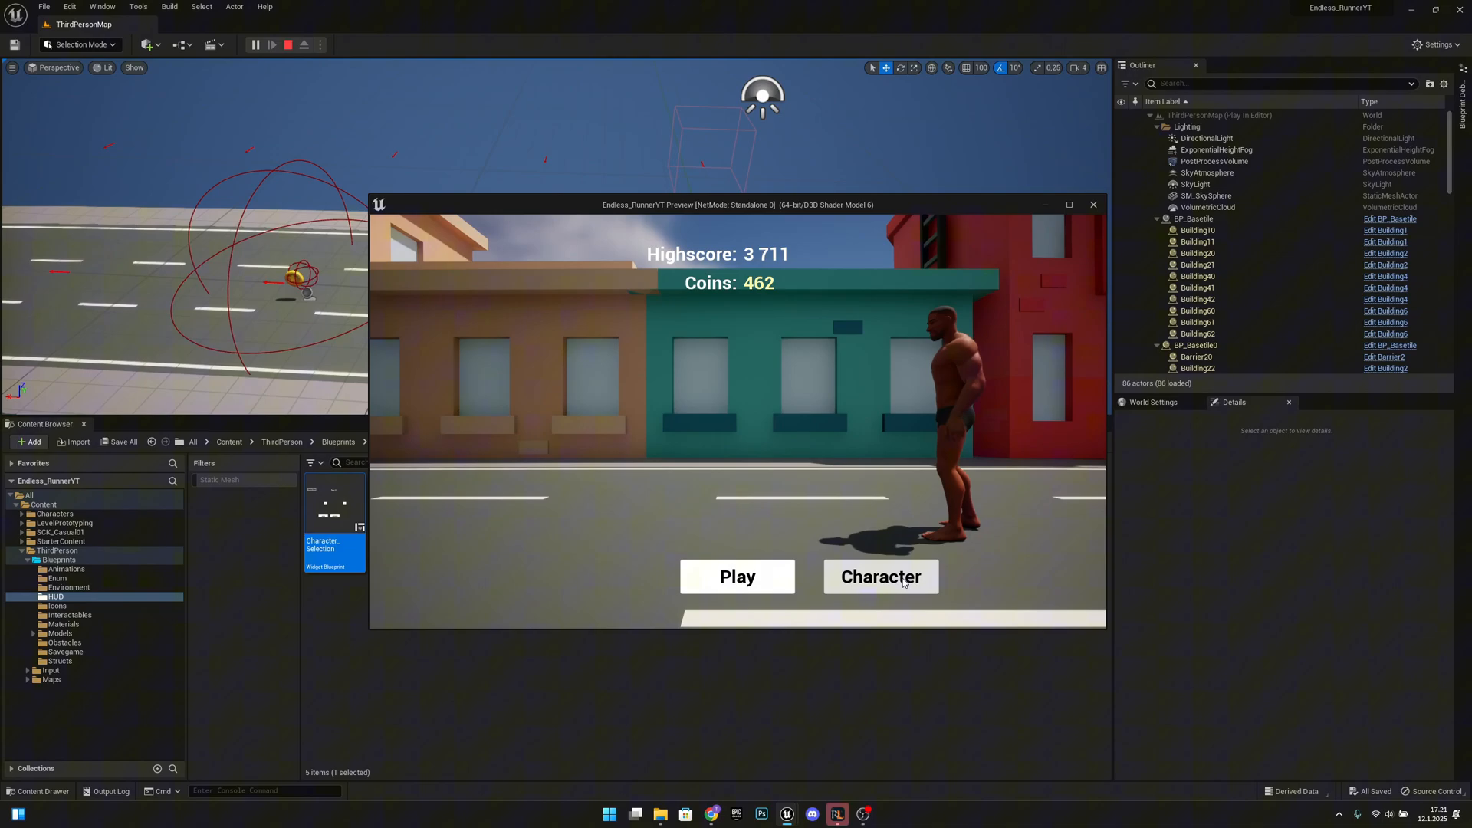
{"action": "left_click", "coordinate": [880, 576]}
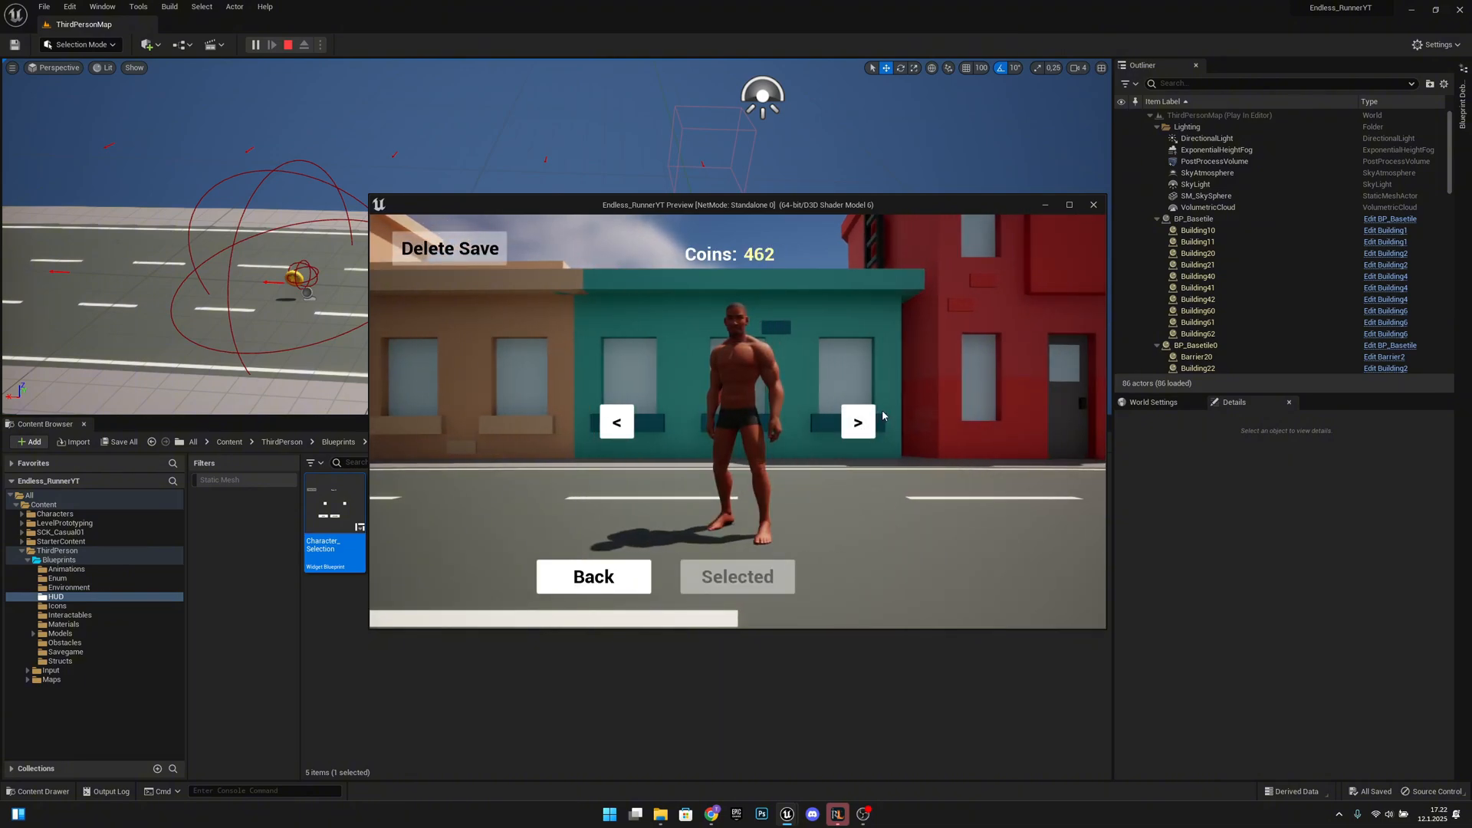
{"action": "left_click", "coordinate": [858, 421]}
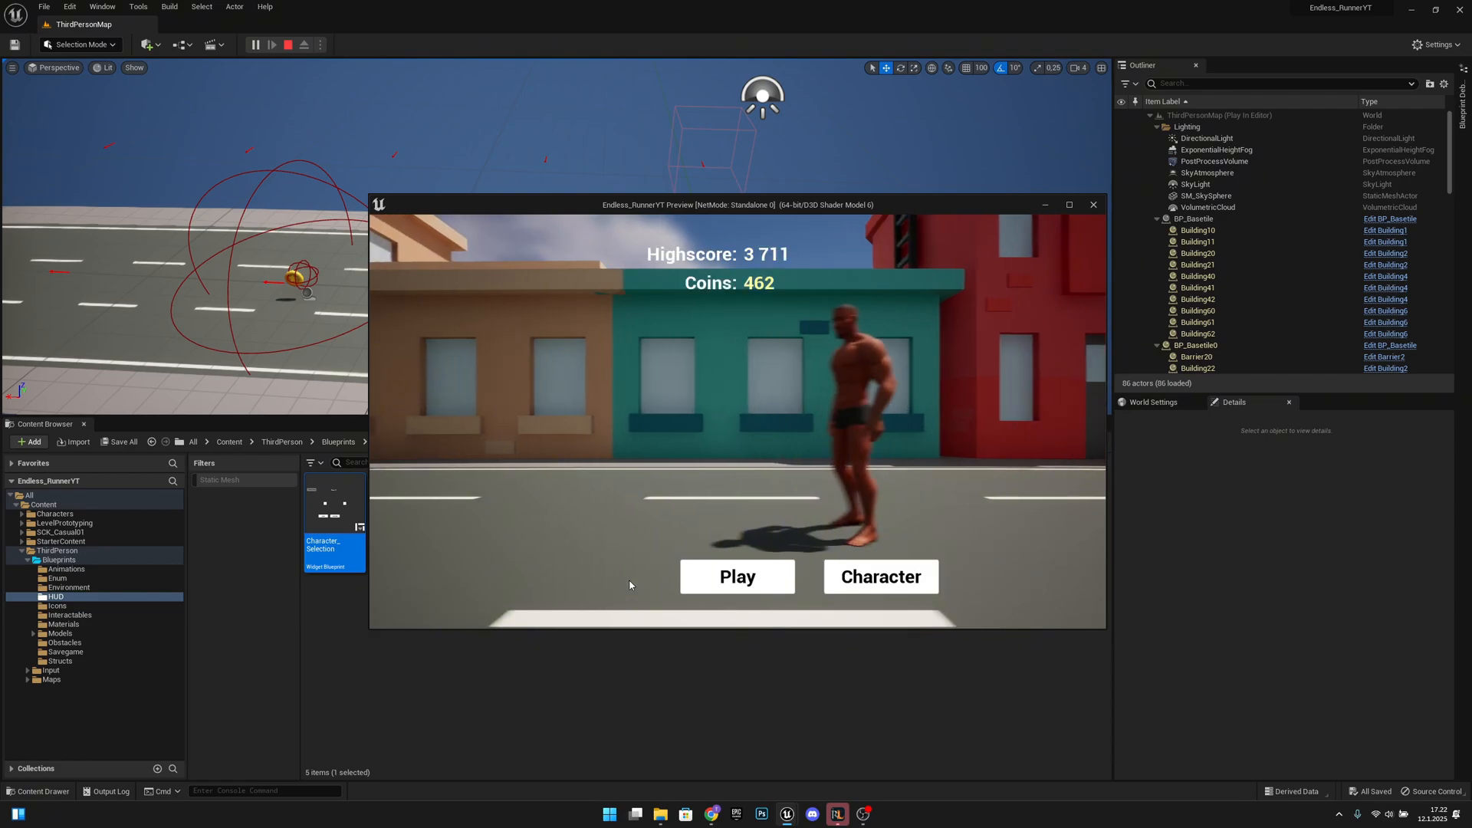
{"action": "left_click", "coordinate": [881, 576]}
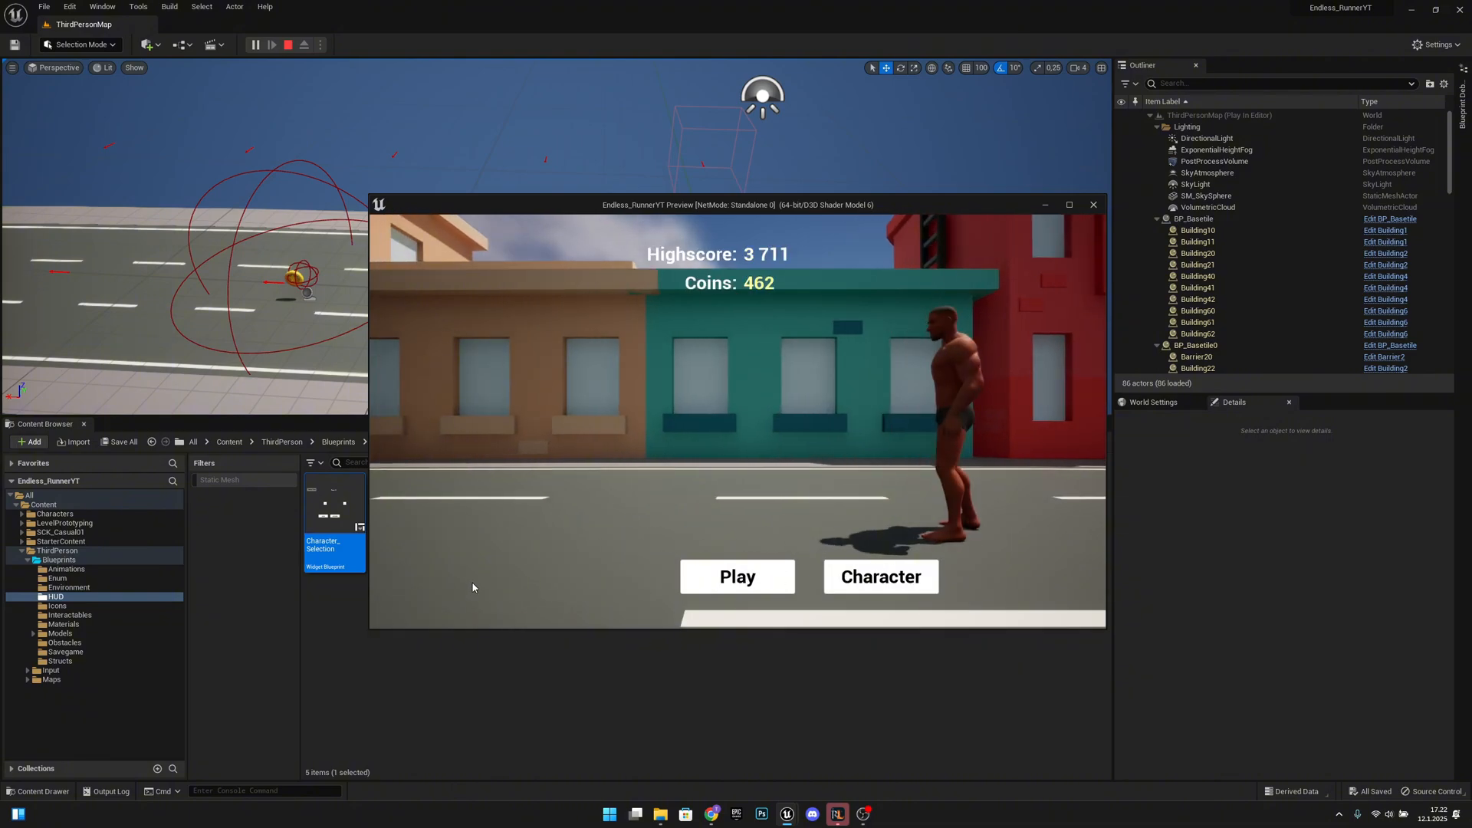
{"action": "left_click", "coordinate": [881, 577]}
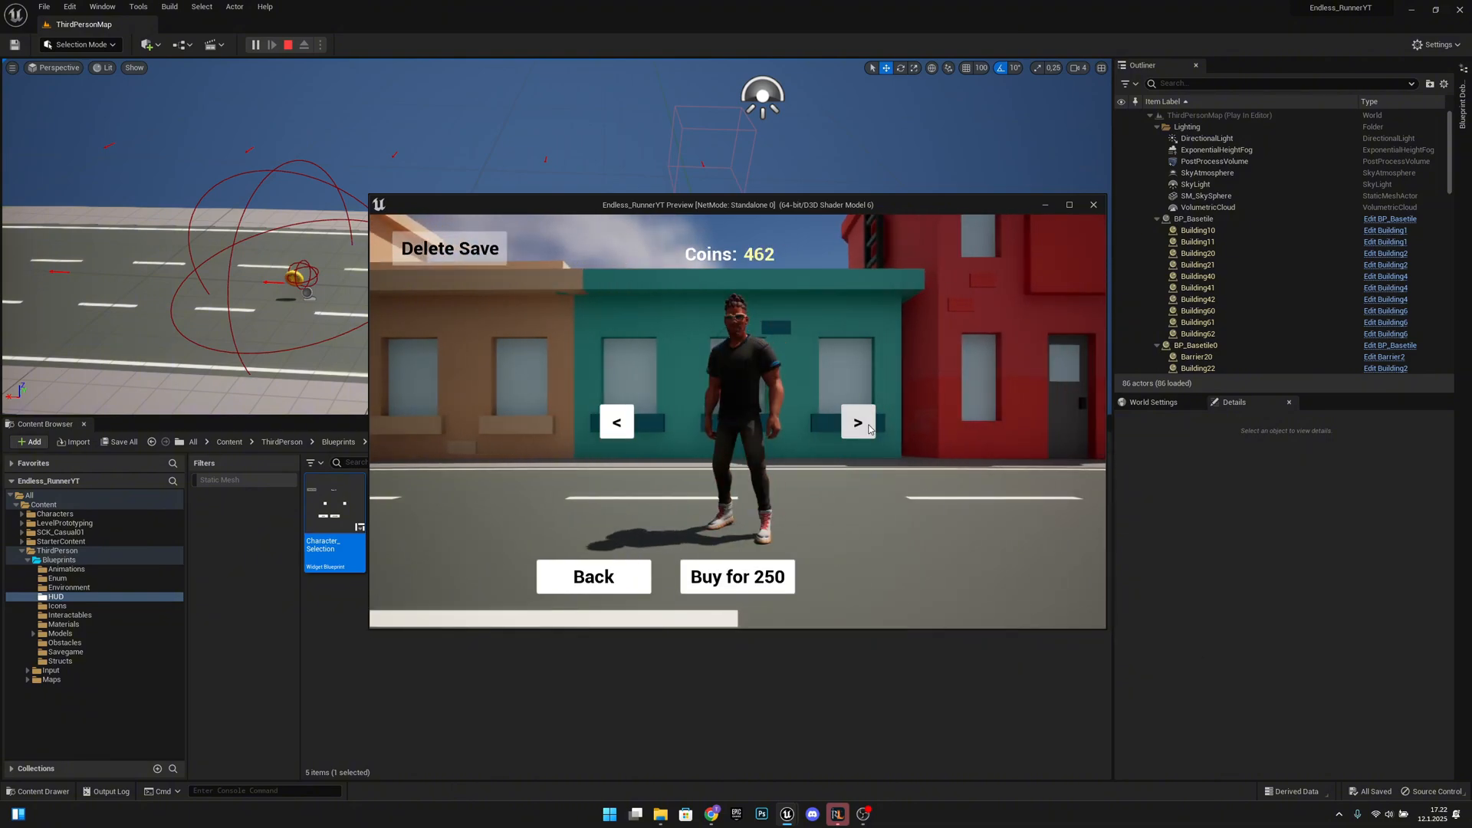
{"action": "left_click", "coordinate": [737, 577]}
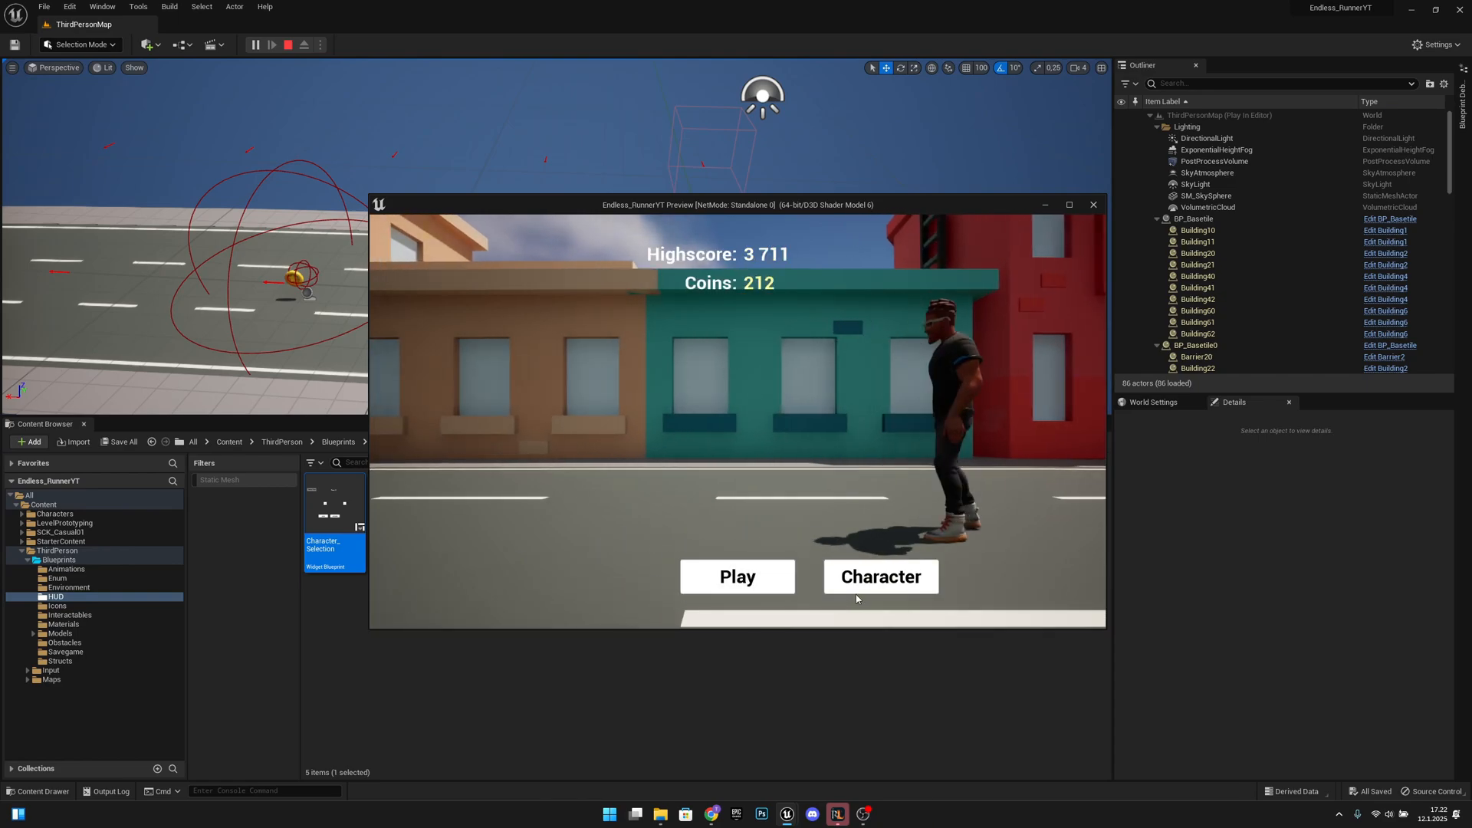
- Reopen Character, go Back to confirm the choice persists, and start a run
{"action": "left_click", "coordinate": [880, 576]}
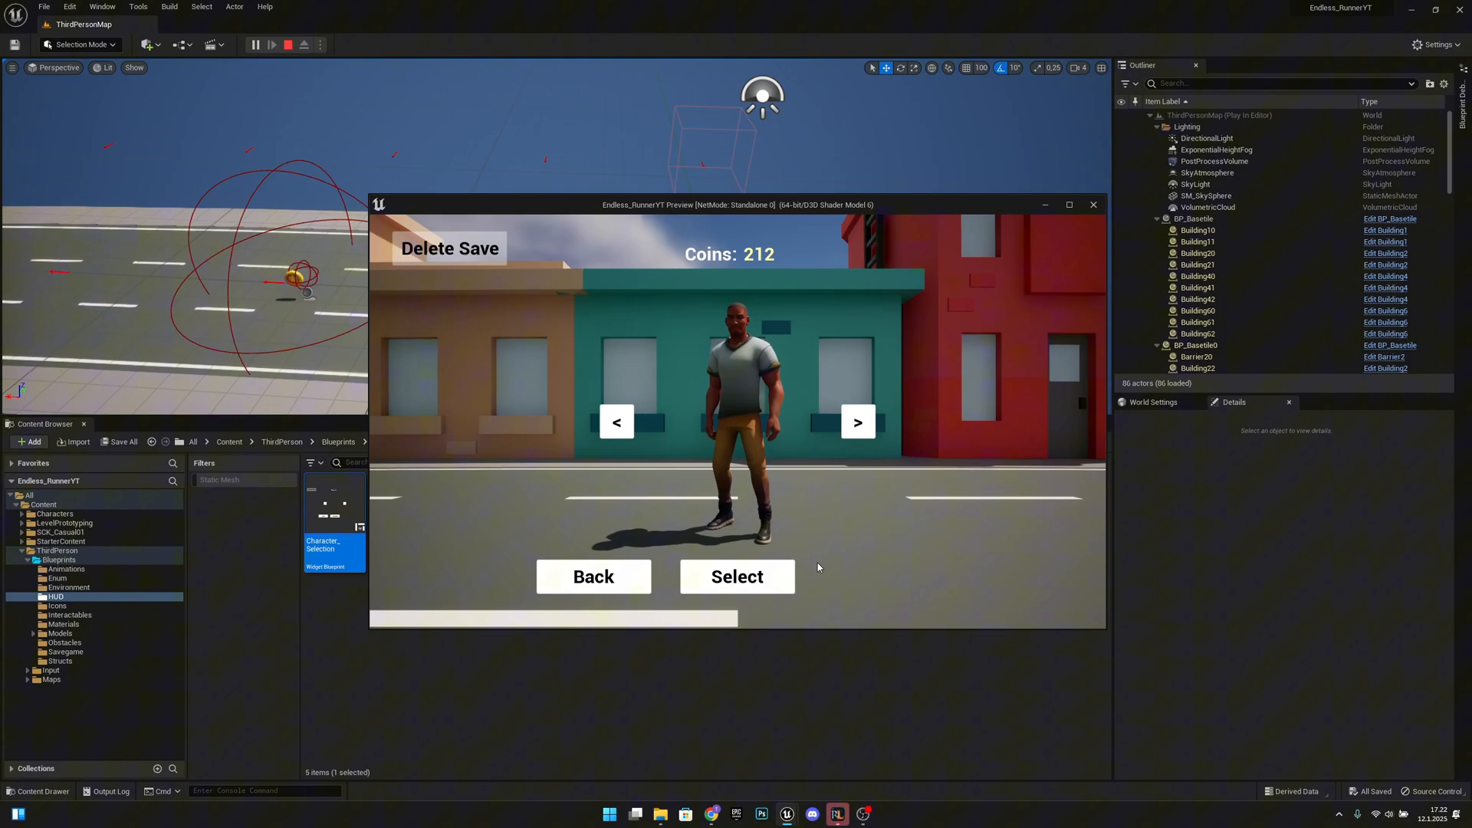
{"action": "left_click", "coordinate": [738, 577]}
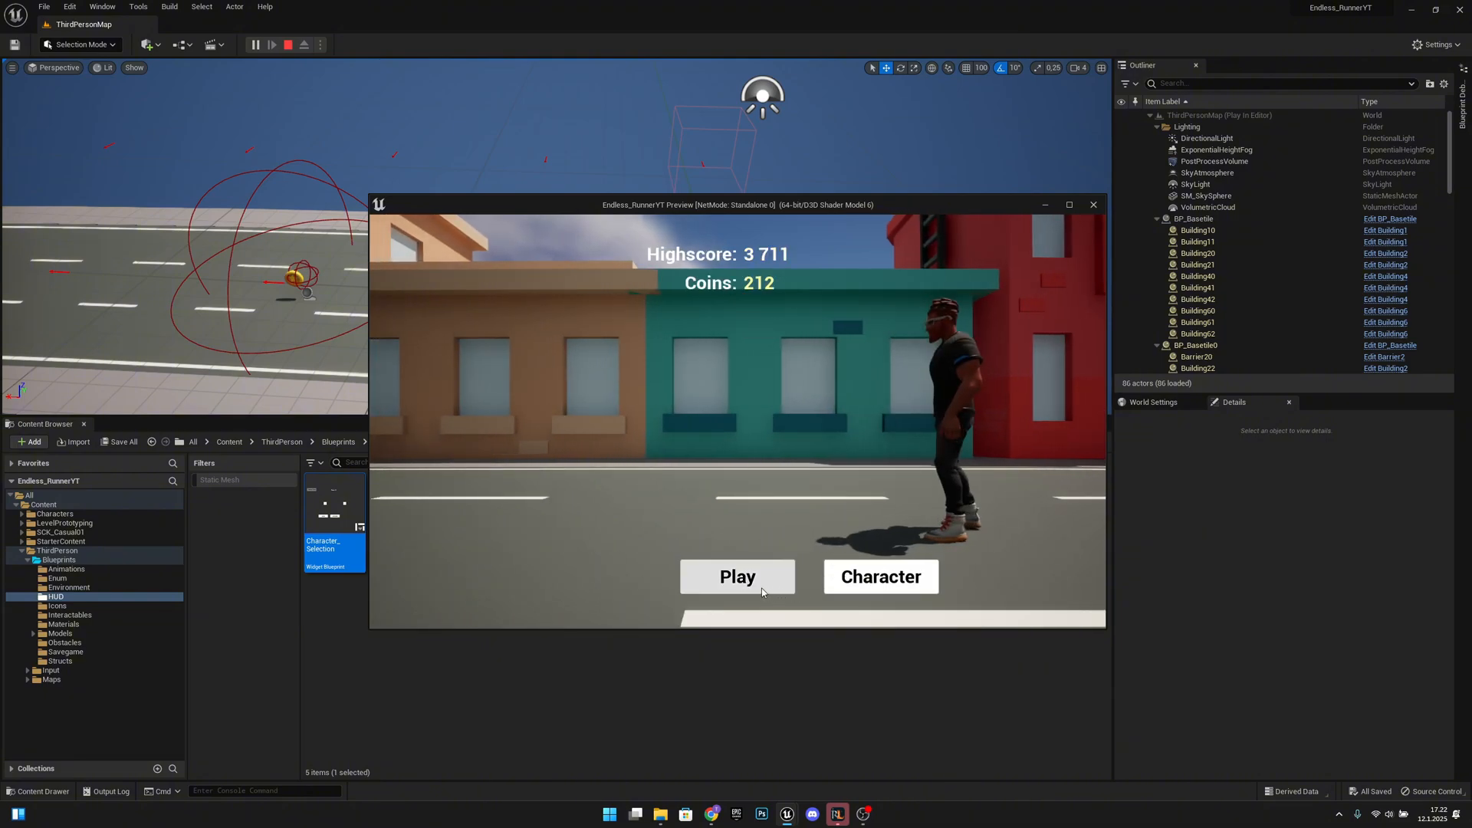
{"action": "left_click", "coordinate": [738, 576]}
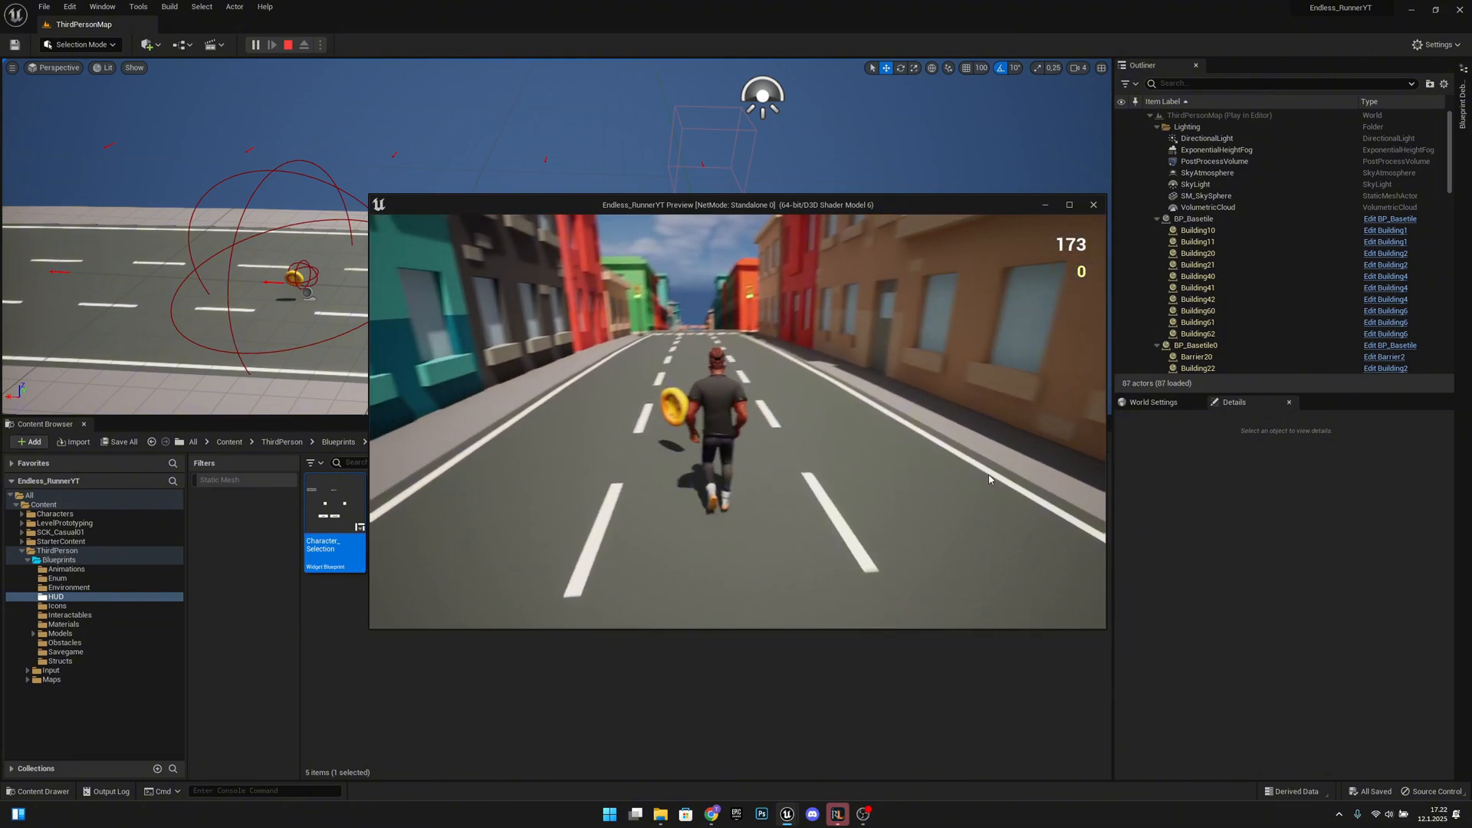